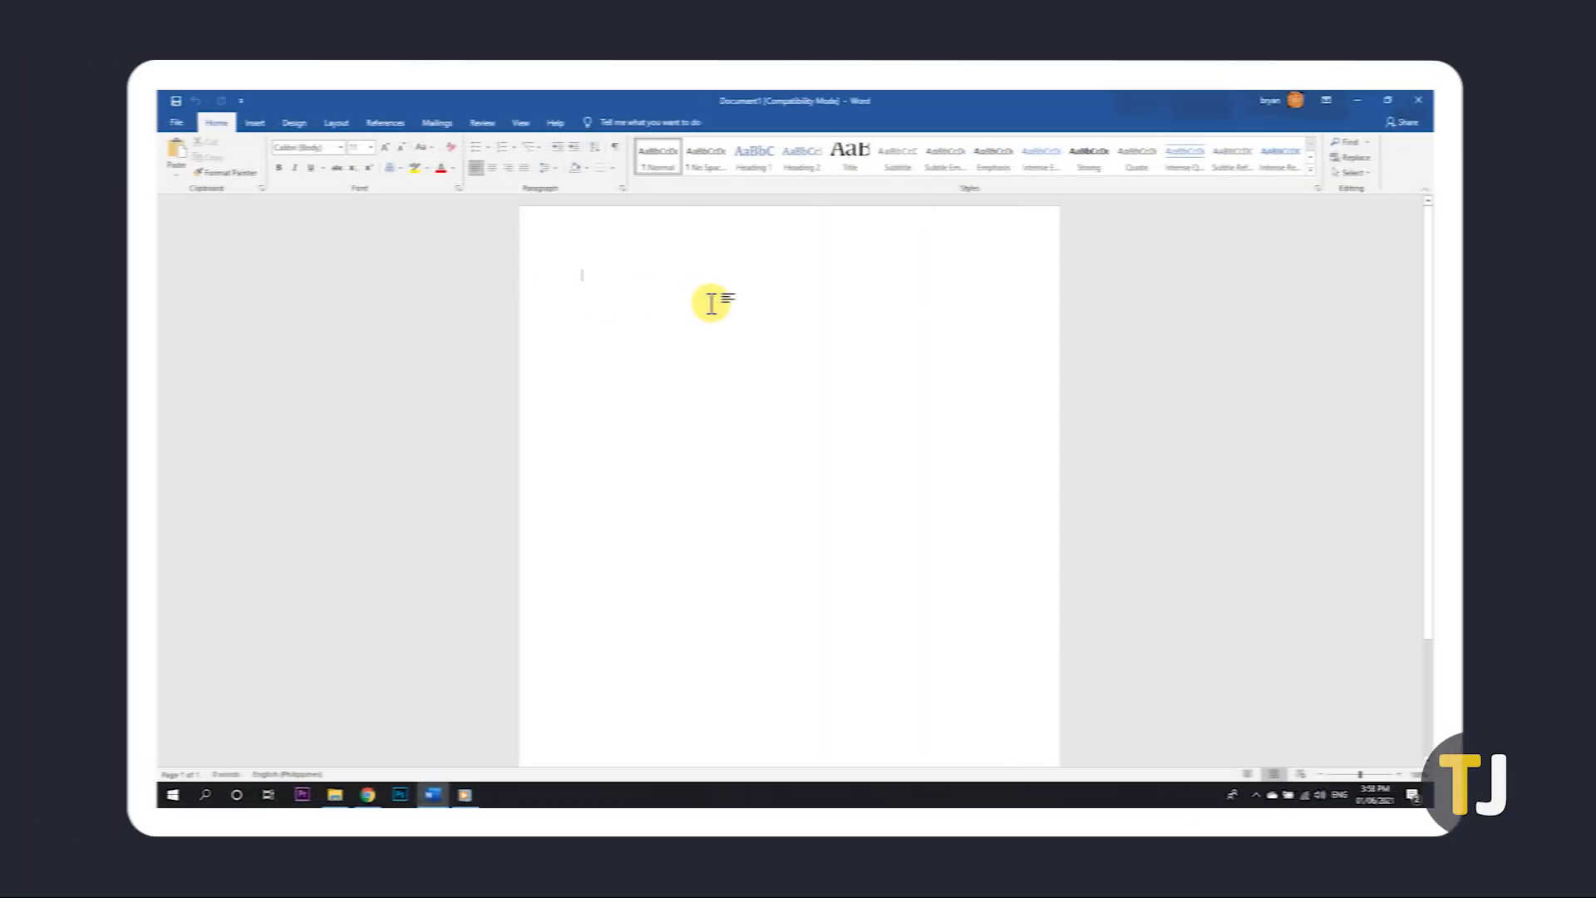
{"action": "mouse_move", "coordinate": [557, 285]}
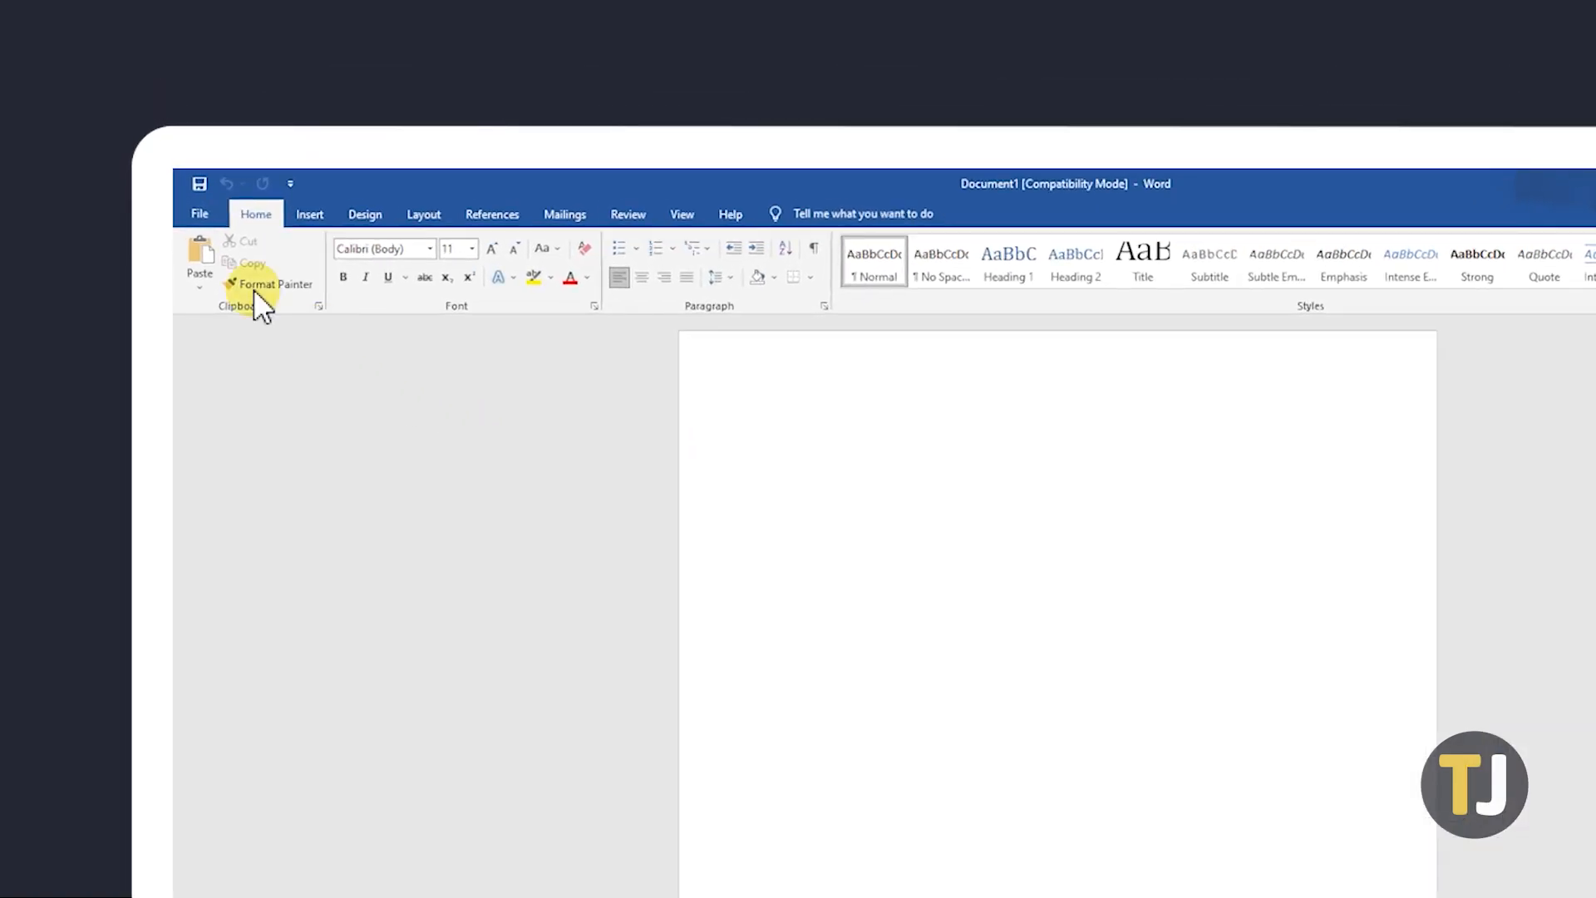
Disable Protected View for internet files, unsafe locations and Outlook attachments in Trust Center.
{"action": "left_click", "coordinate": [200, 214]}
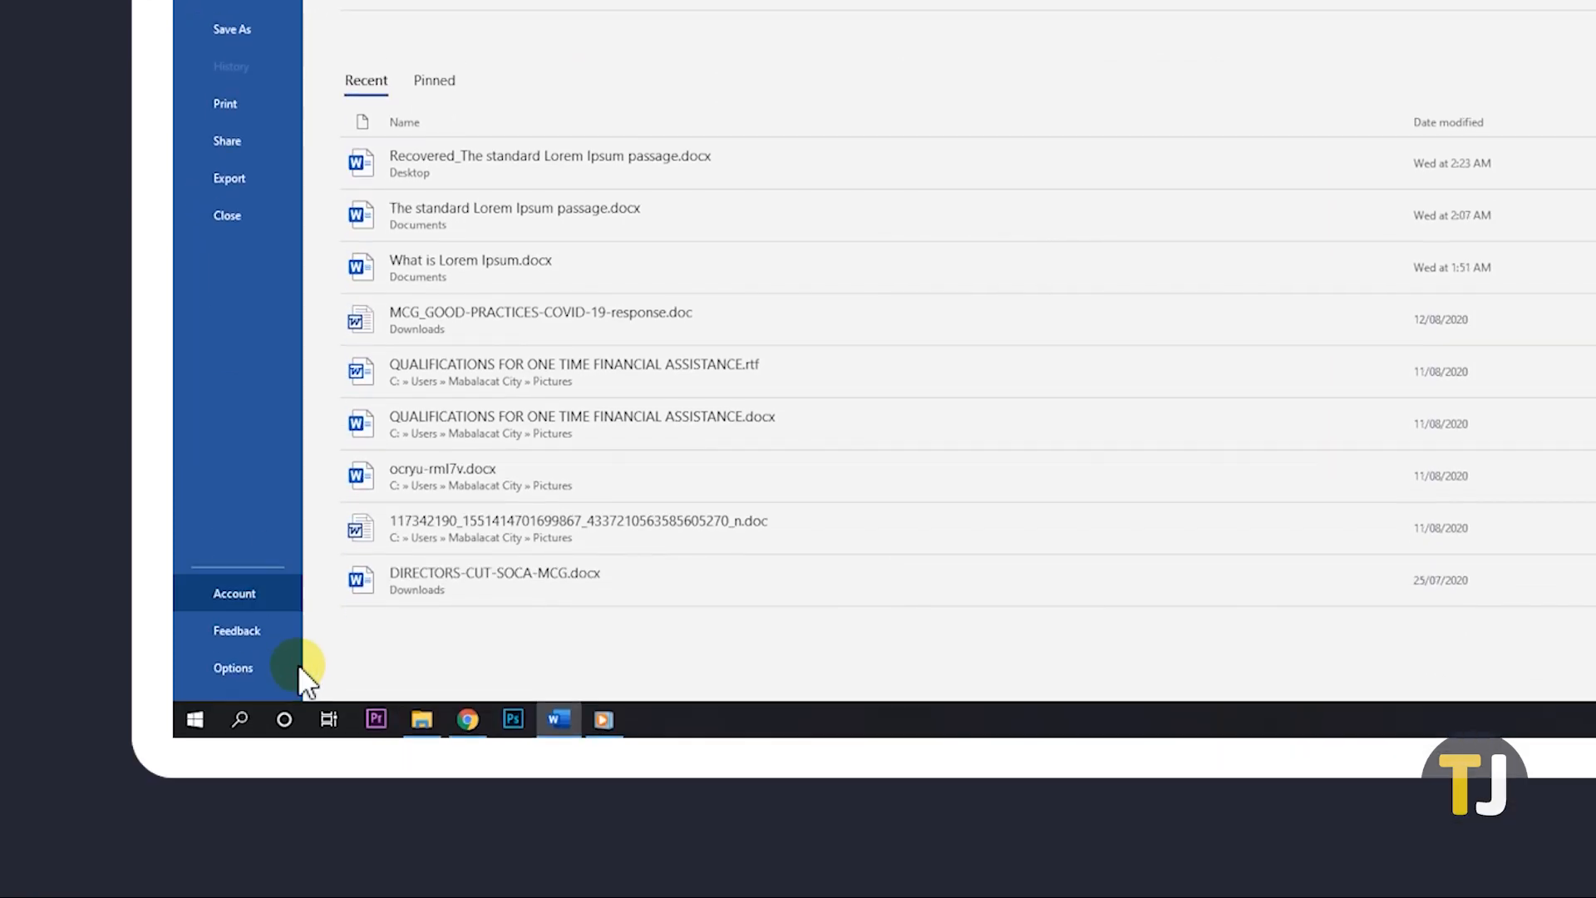
{"action": "left_click", "coordinate": [233, 668]}
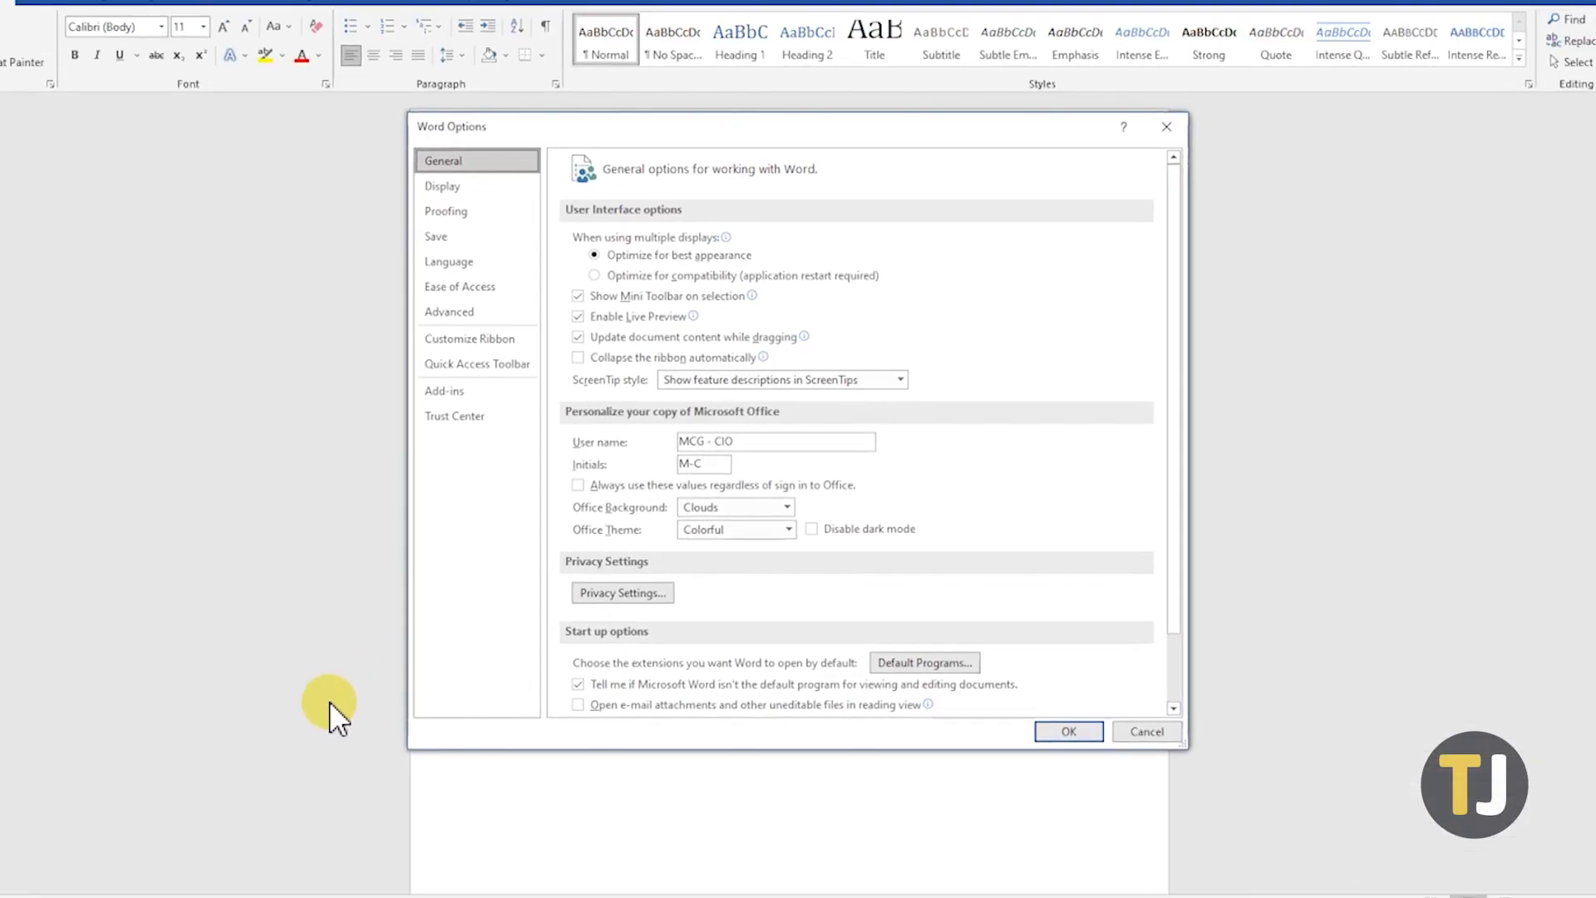
{"action": "mouse_move", "coordinate": [489, 453]}
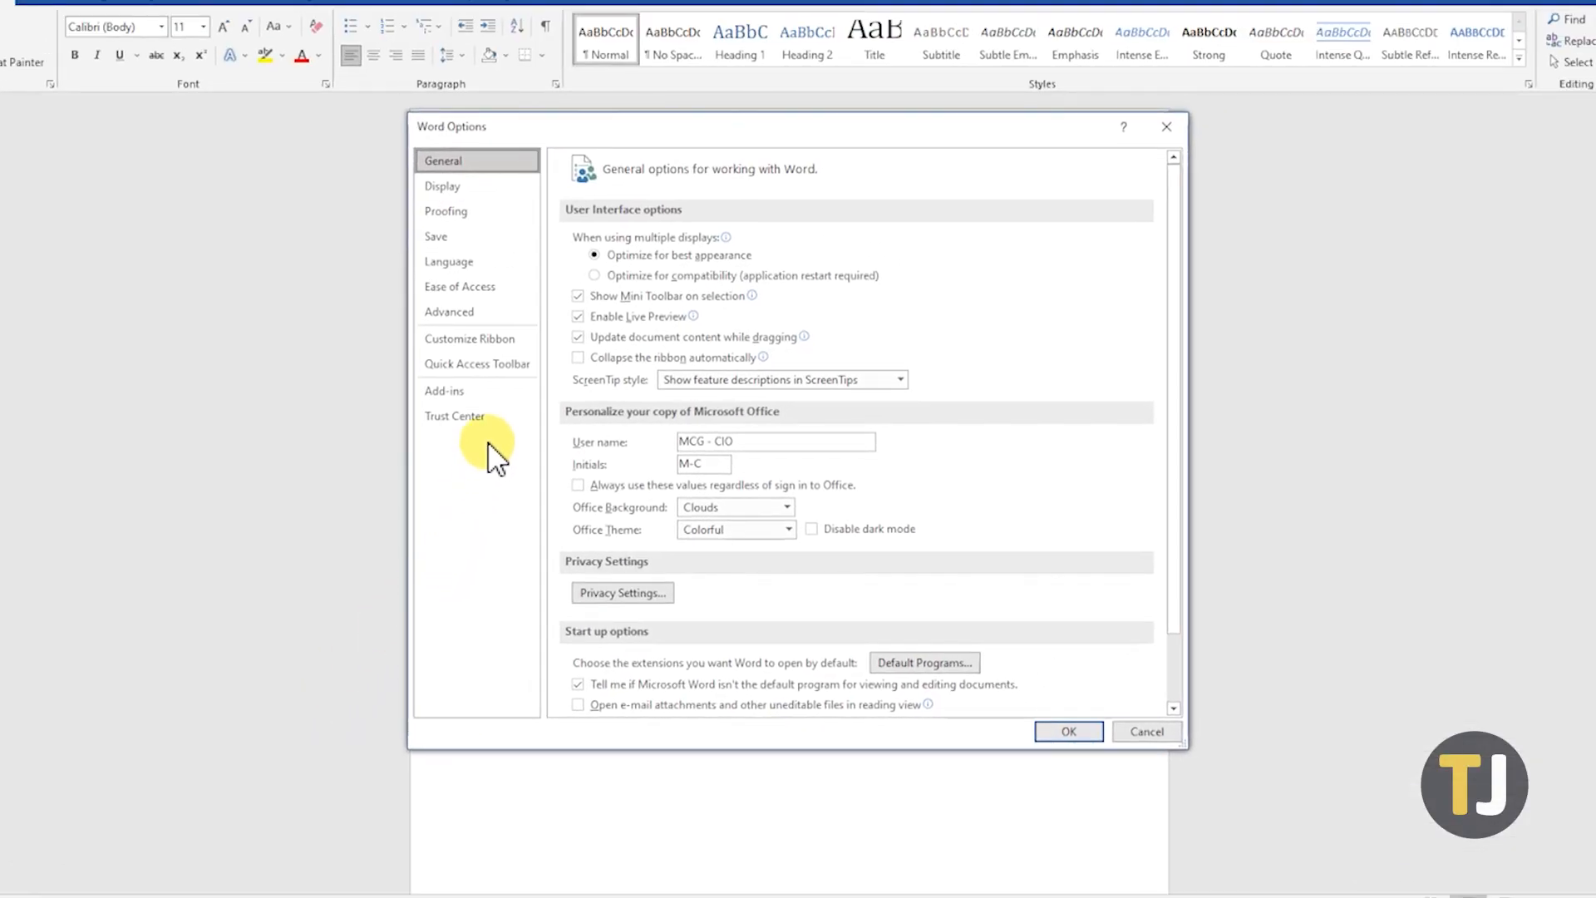
{"action": "left_click", "coordinate": [454, 416]}
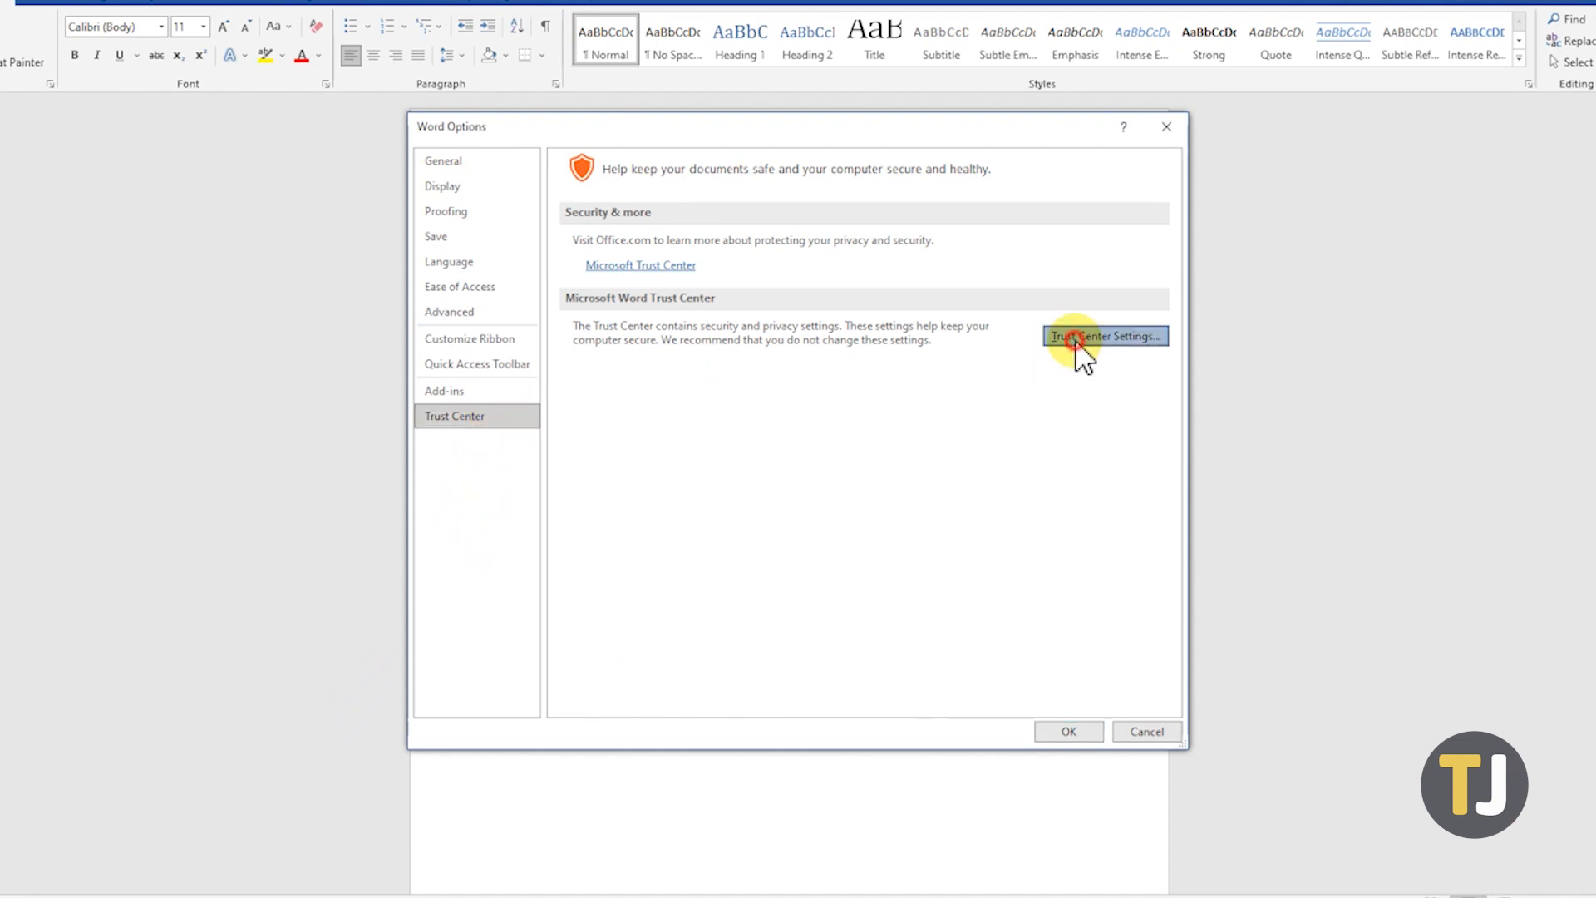
{"action": "left_click", "coordinate": [1105, 336]}
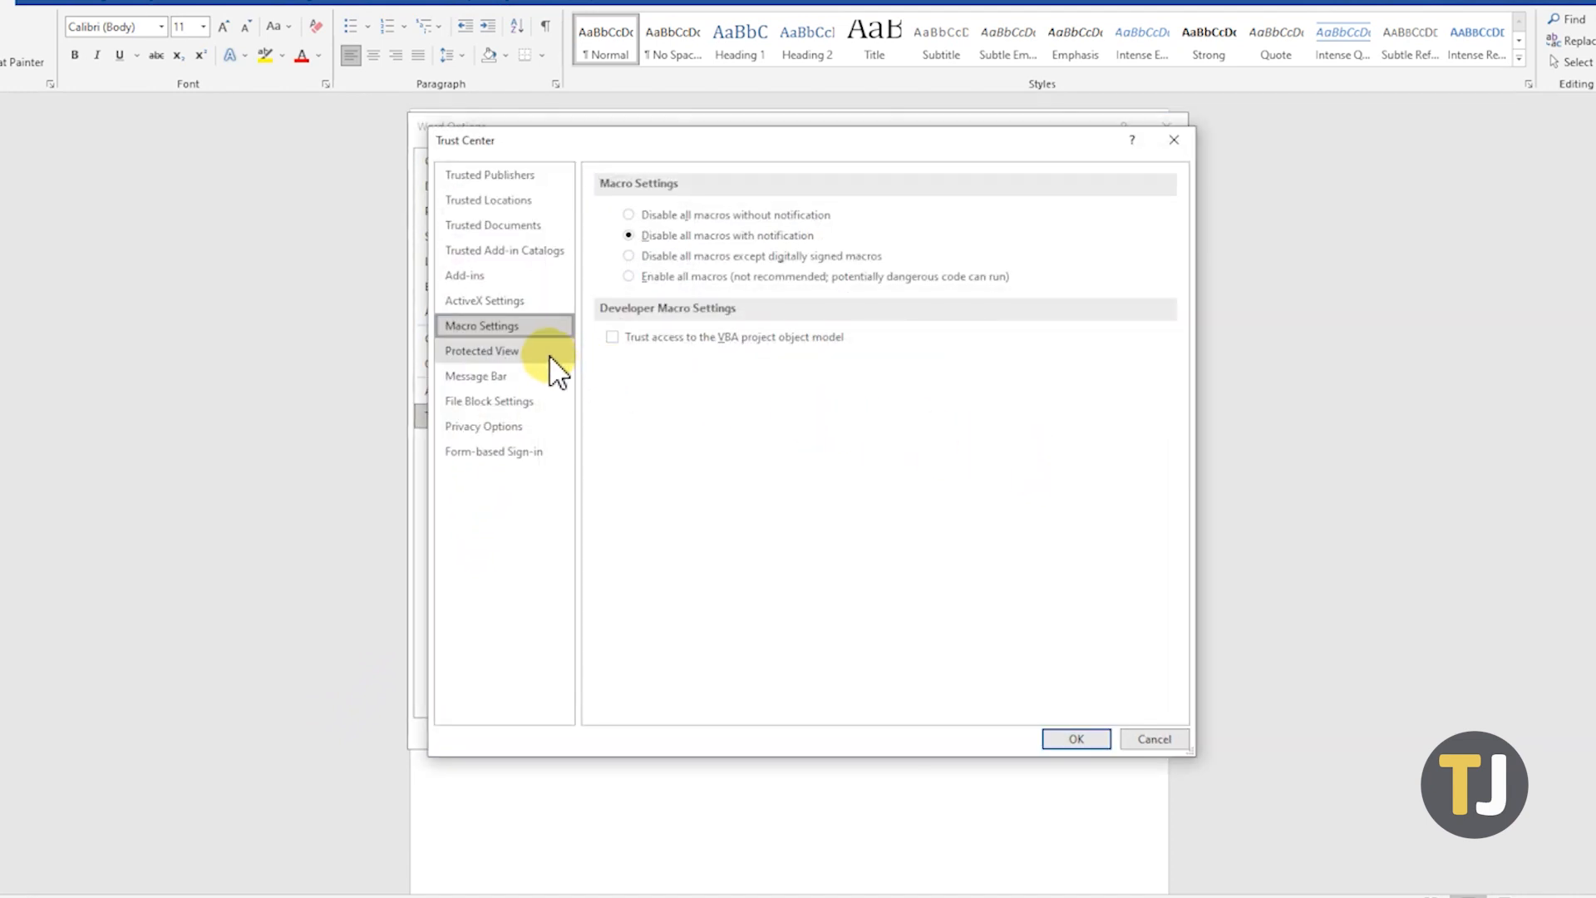
{"action": "left_click", "coordinate": [481, 350]}
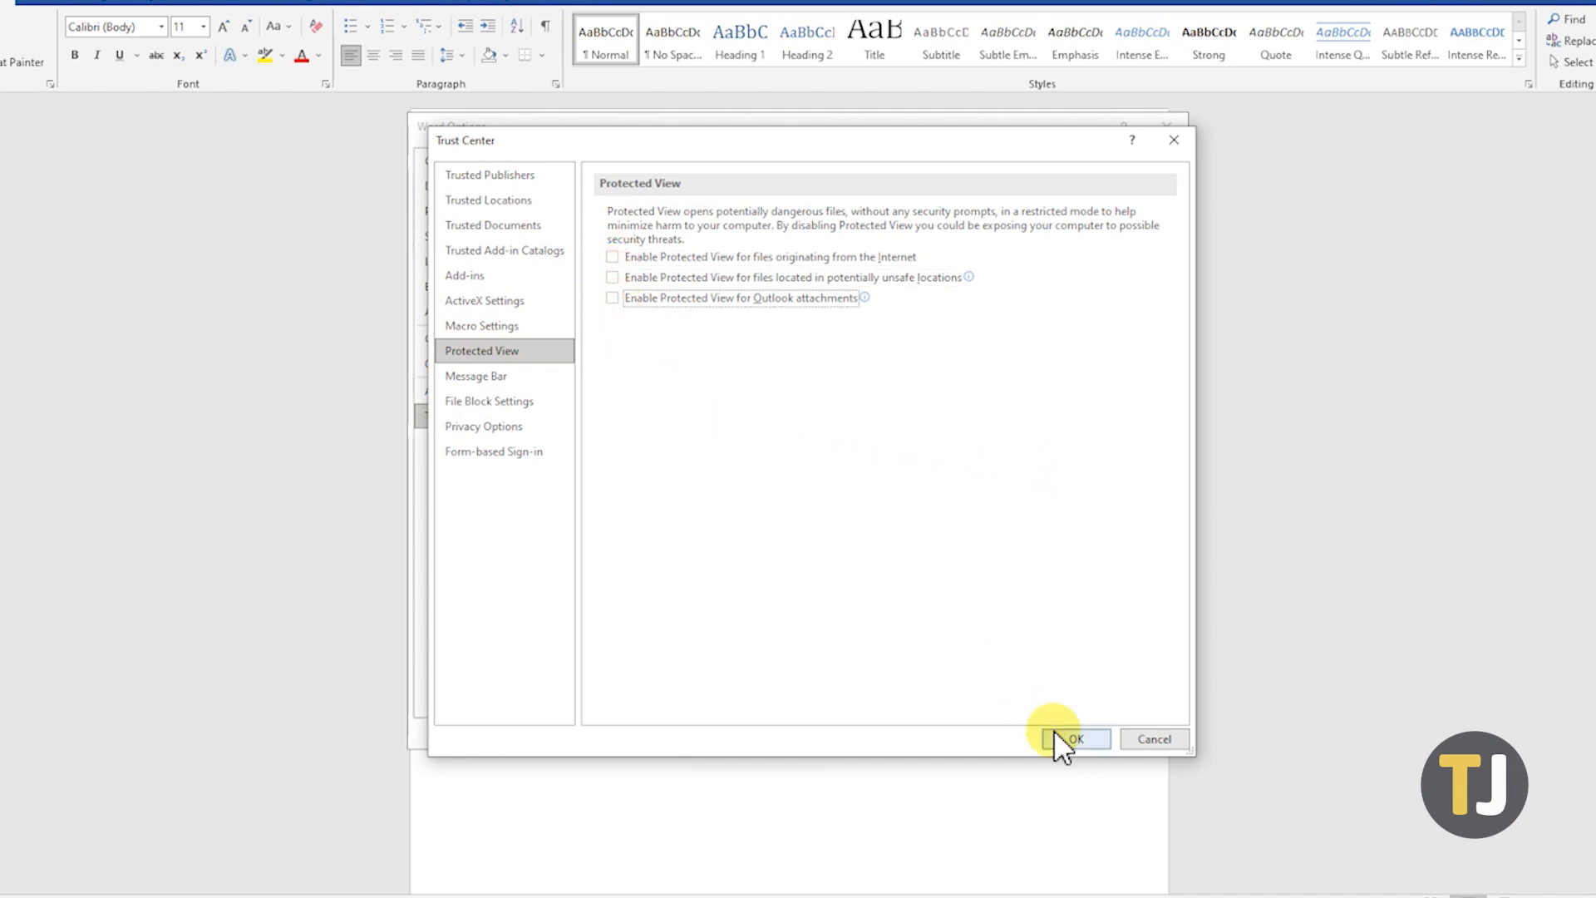
{"action": "left_click", "coordinate": [1074, 739]}
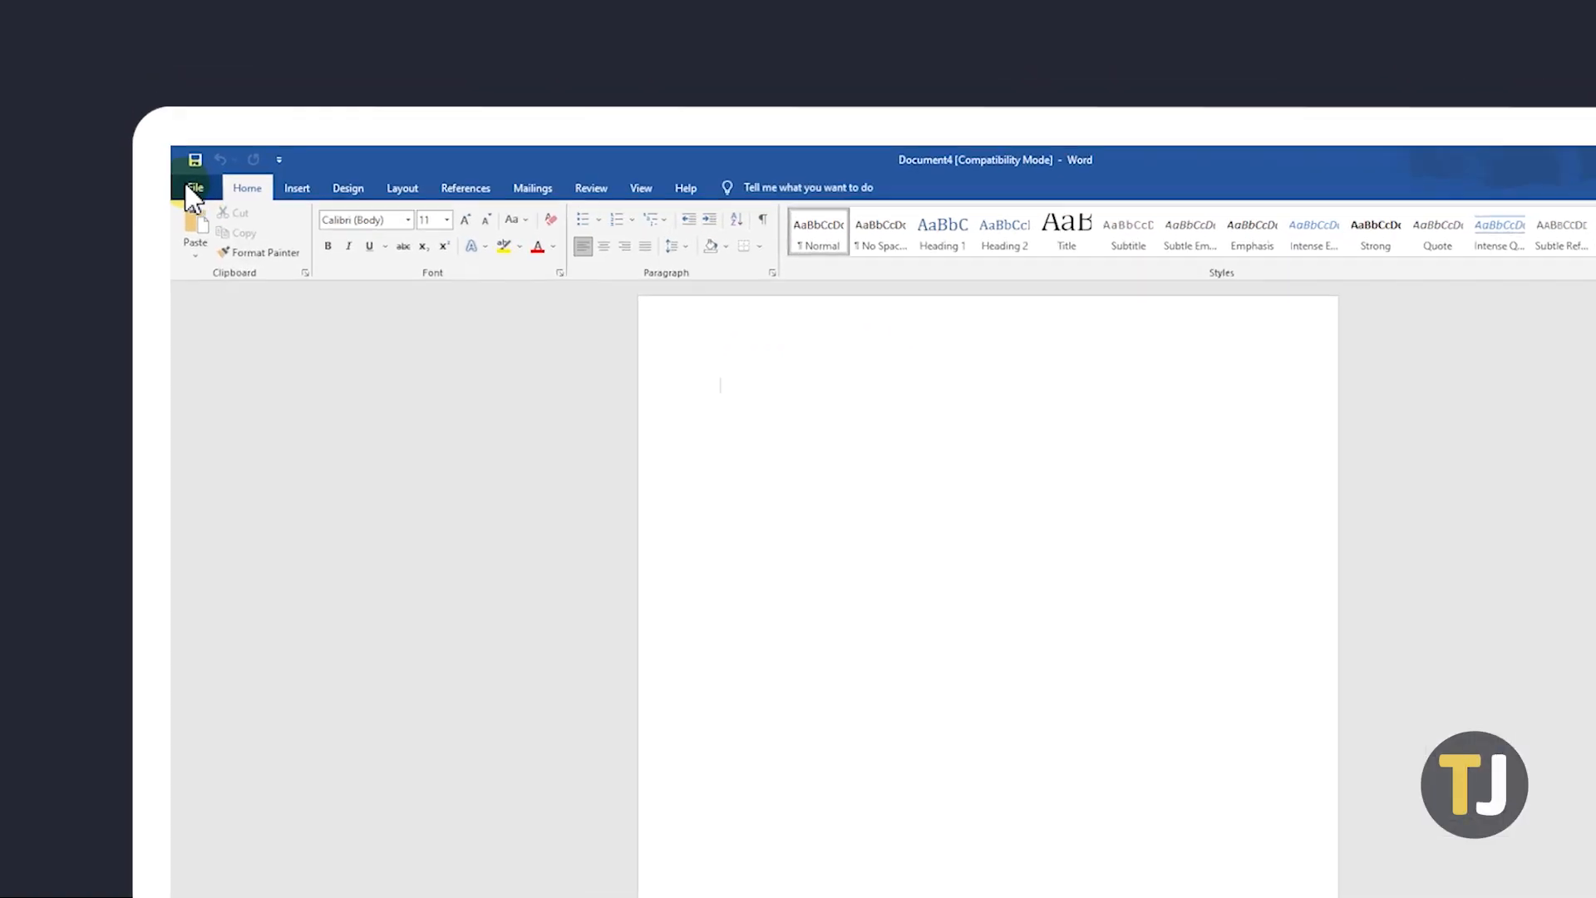
{"action": "left_click", "coordinate": [193, 187]}
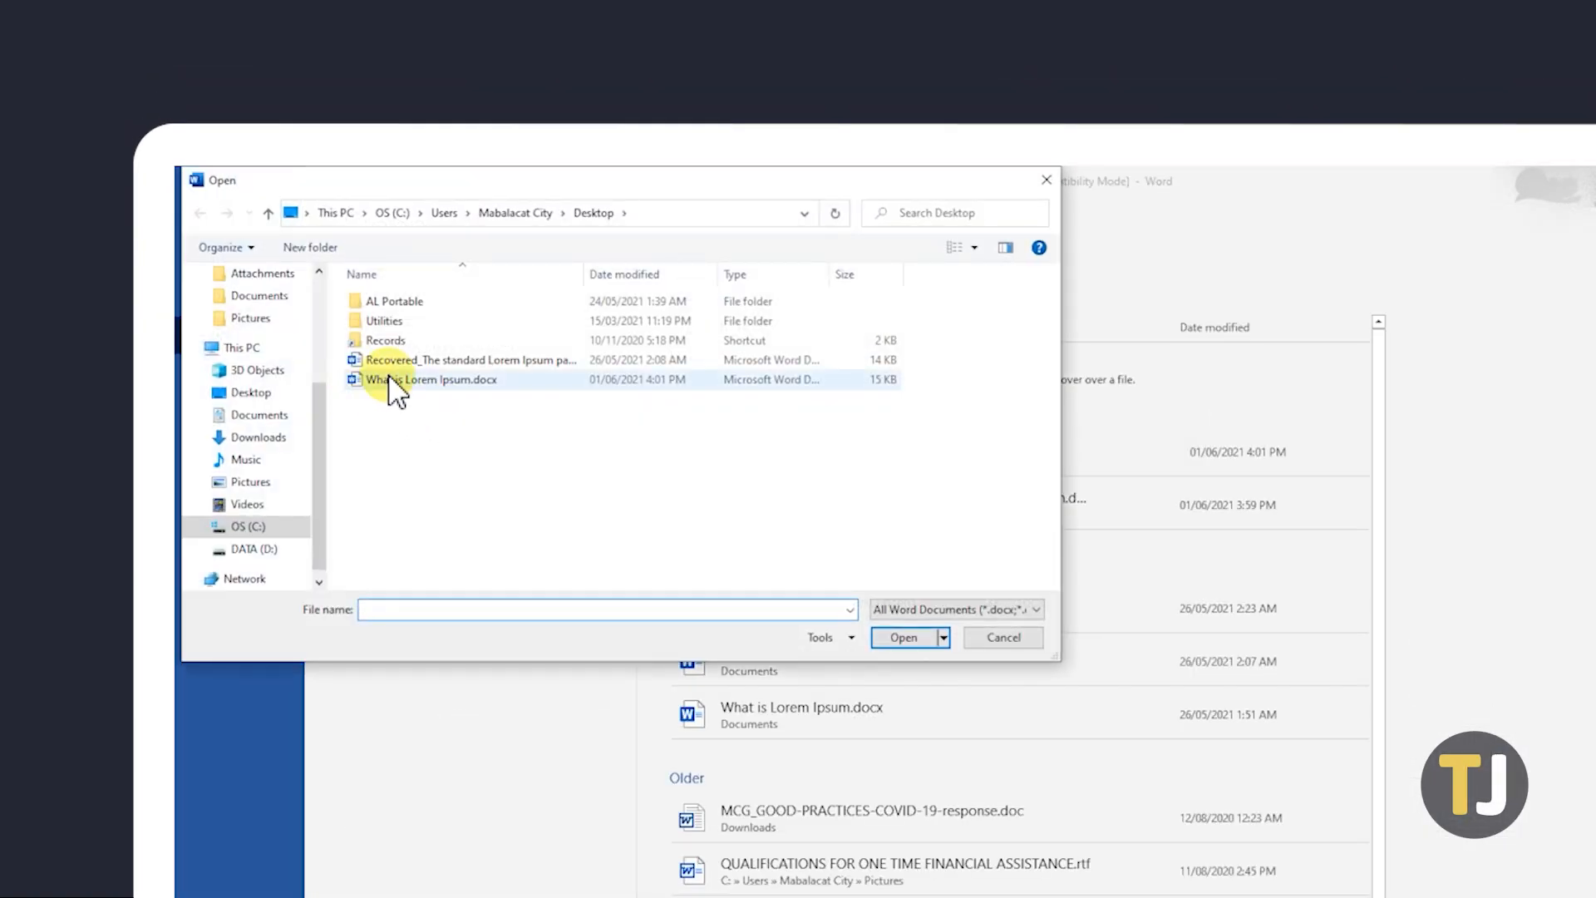
{"action": "left_click", "coordinate": [429, 379]}
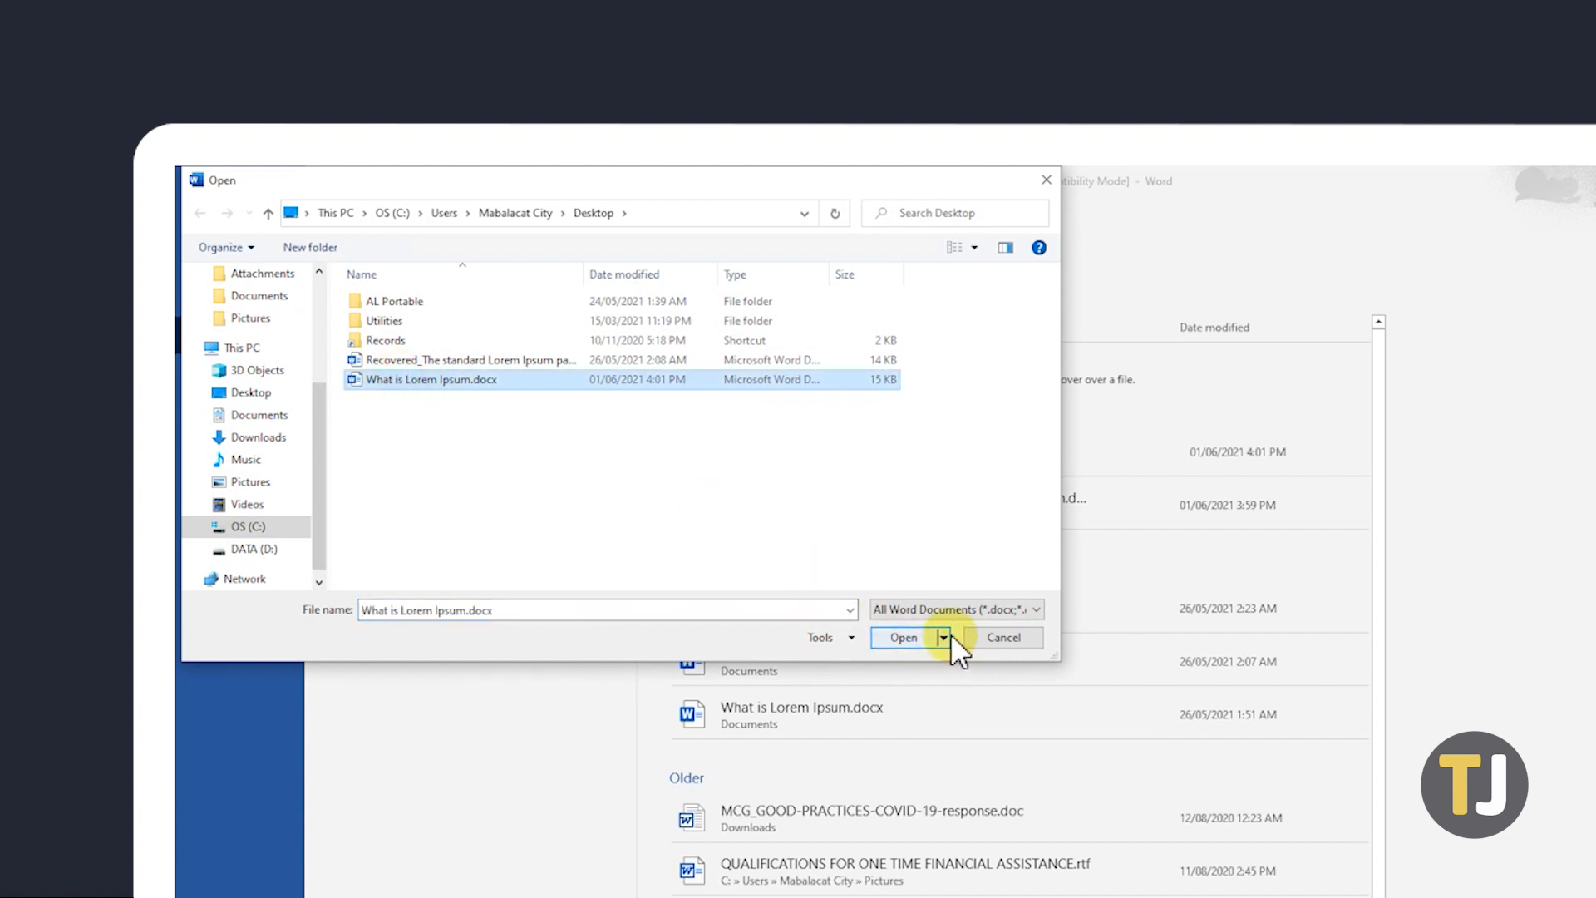
{"action": "left_click", "coordinate": [942, 638]}
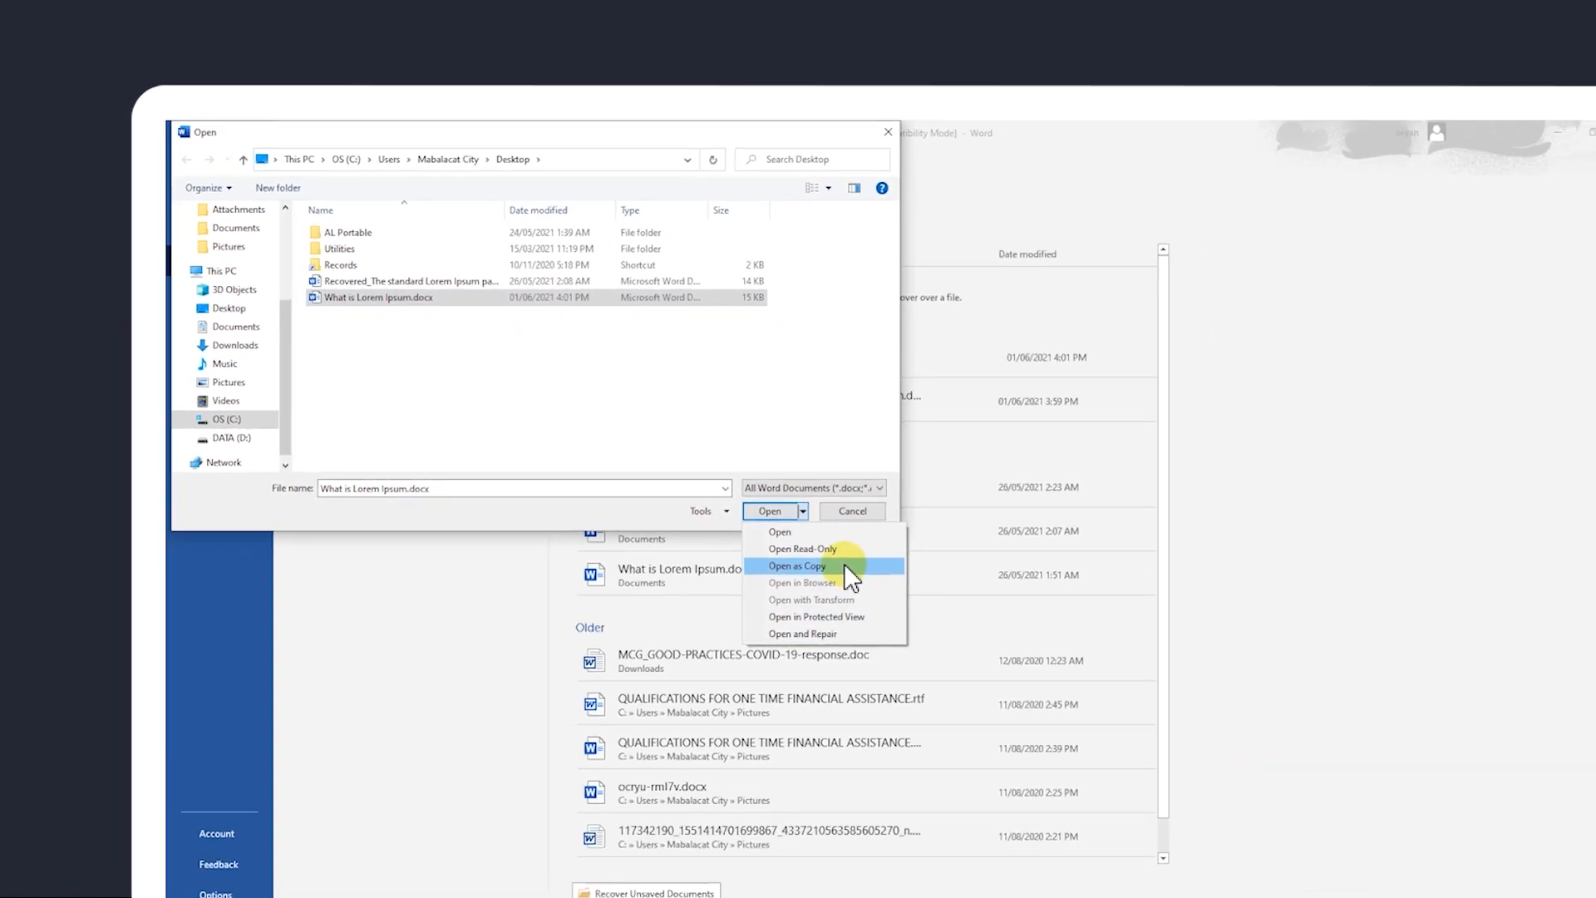
{"action": "left_click", "coordinate": [797, 566]}
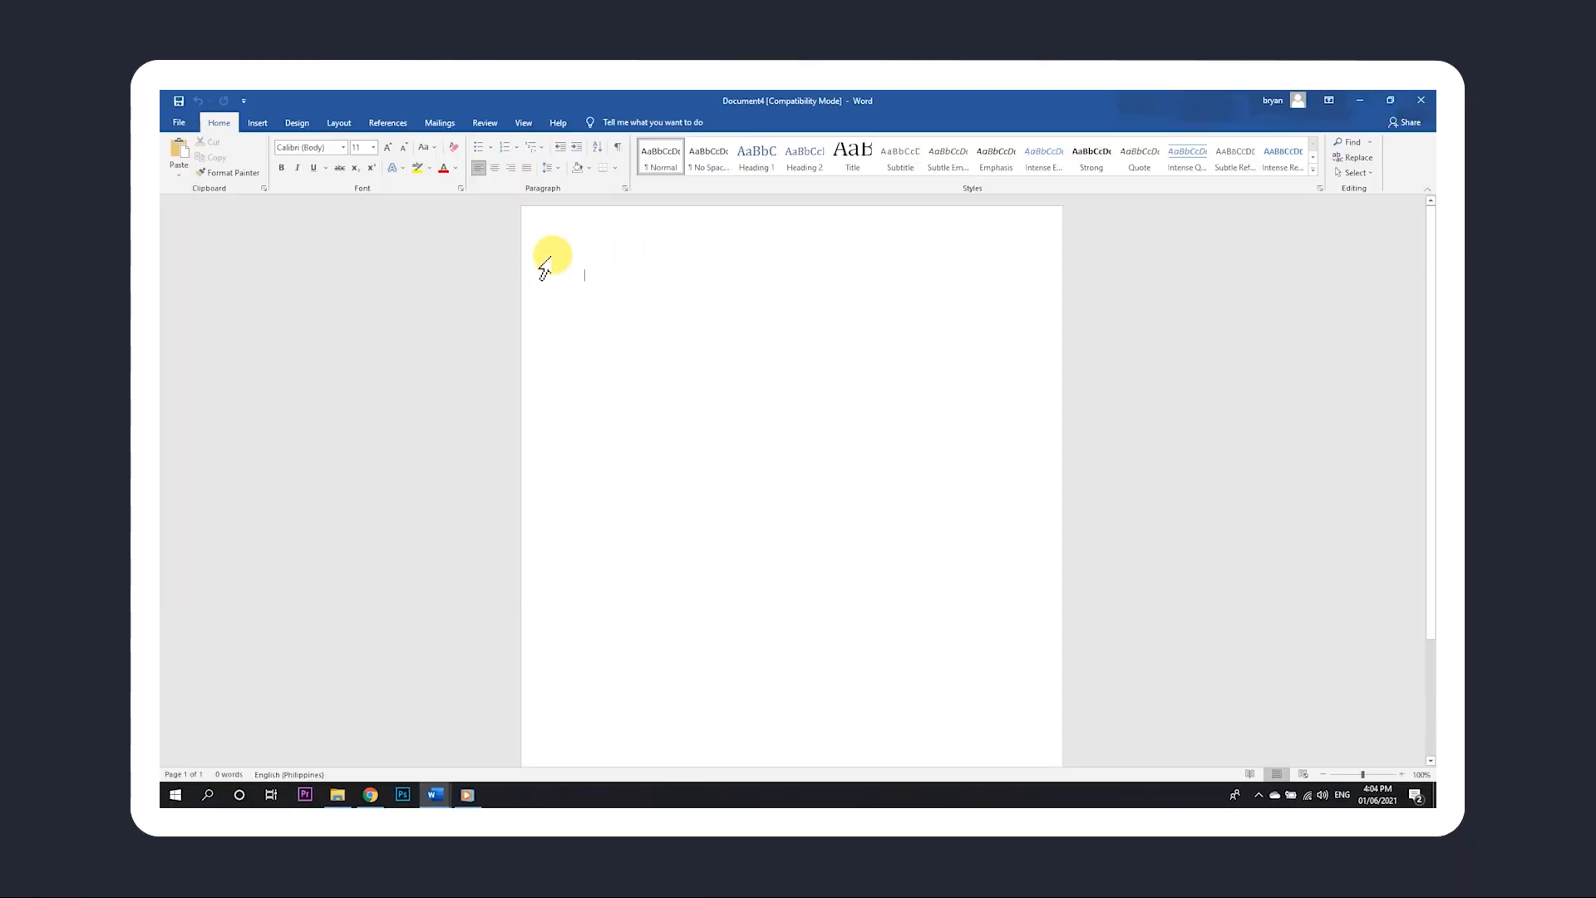
{"action": "mouse_move", "coordinate": [522, 267]}
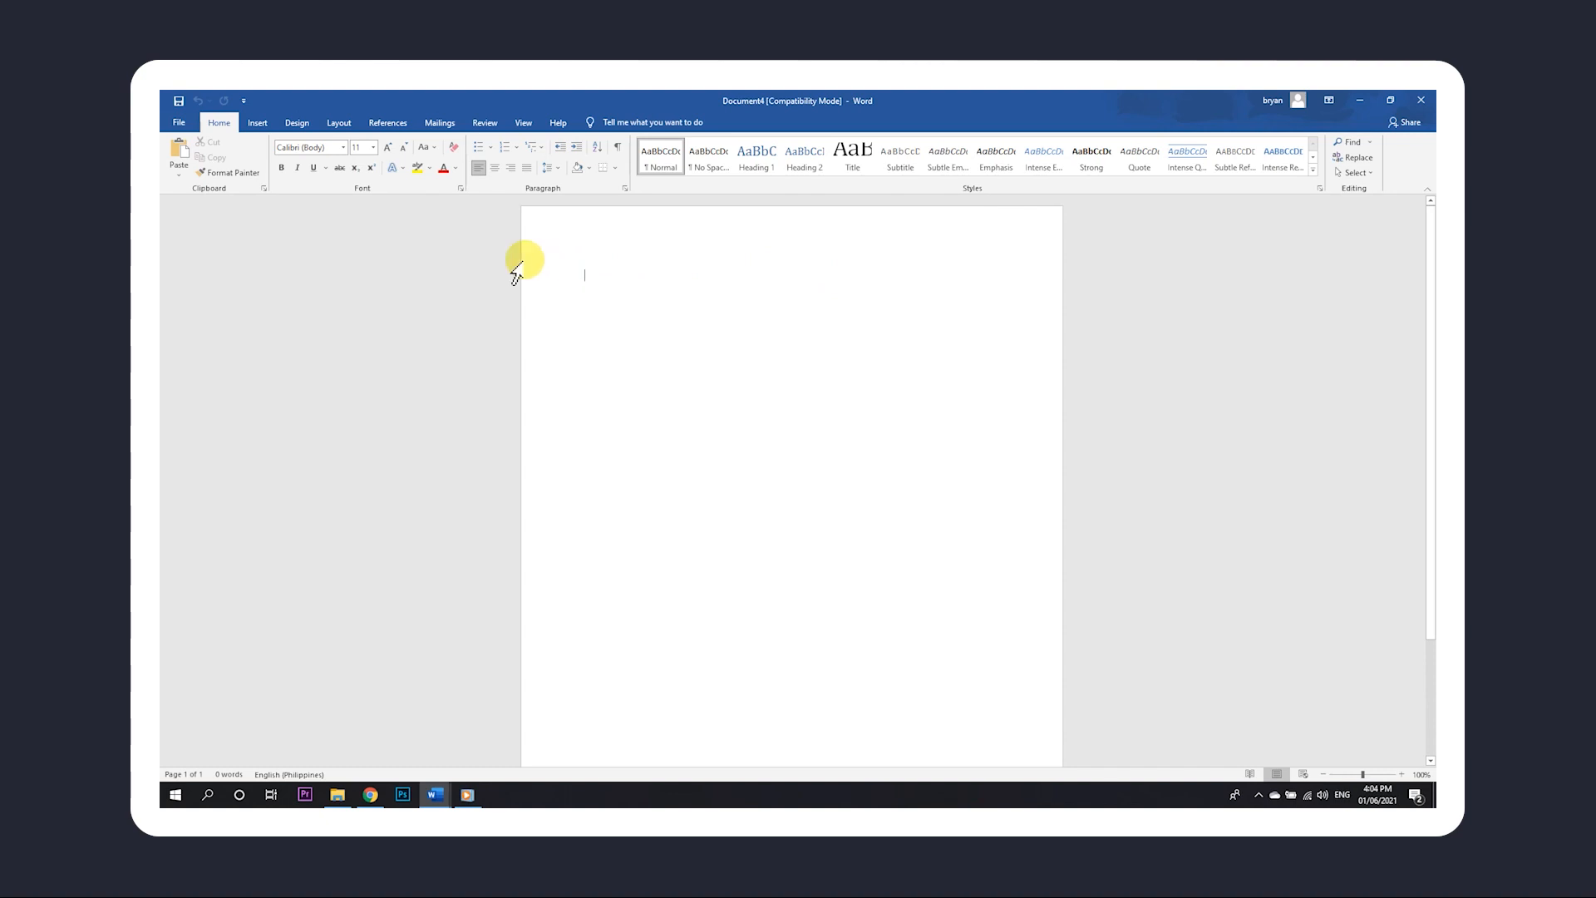
Open What is Lorem Ipsum.docx using the Recover Text from Any File (*.*) file type.
{"action": "left_click", "coordinate": [180, 122]}
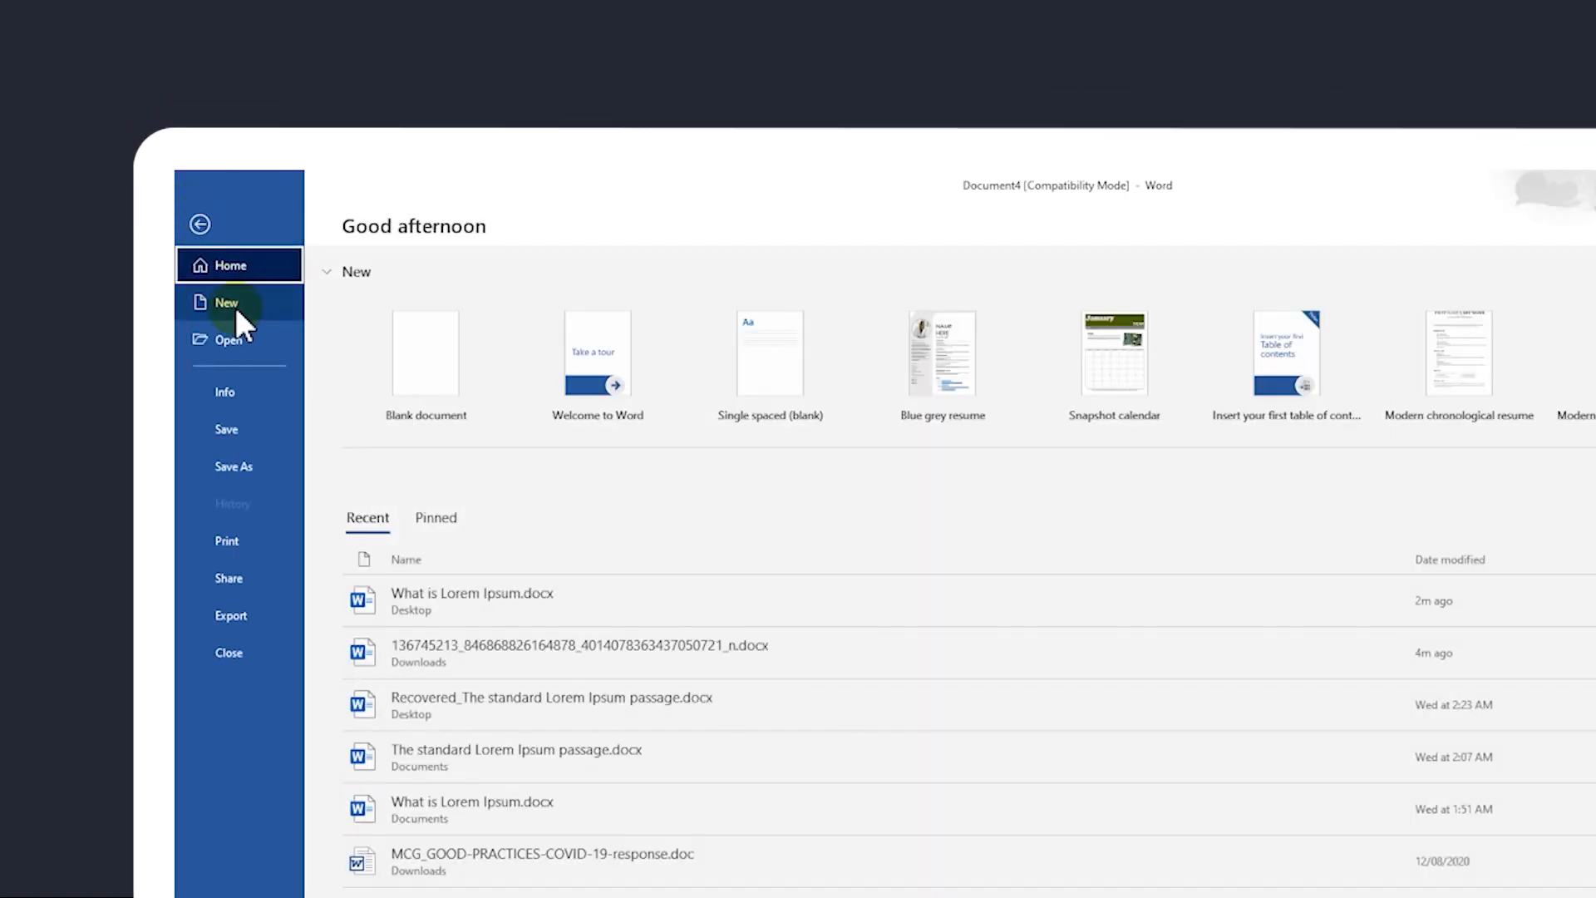
{"action": "left_click", "coordinate": [230, 340]}
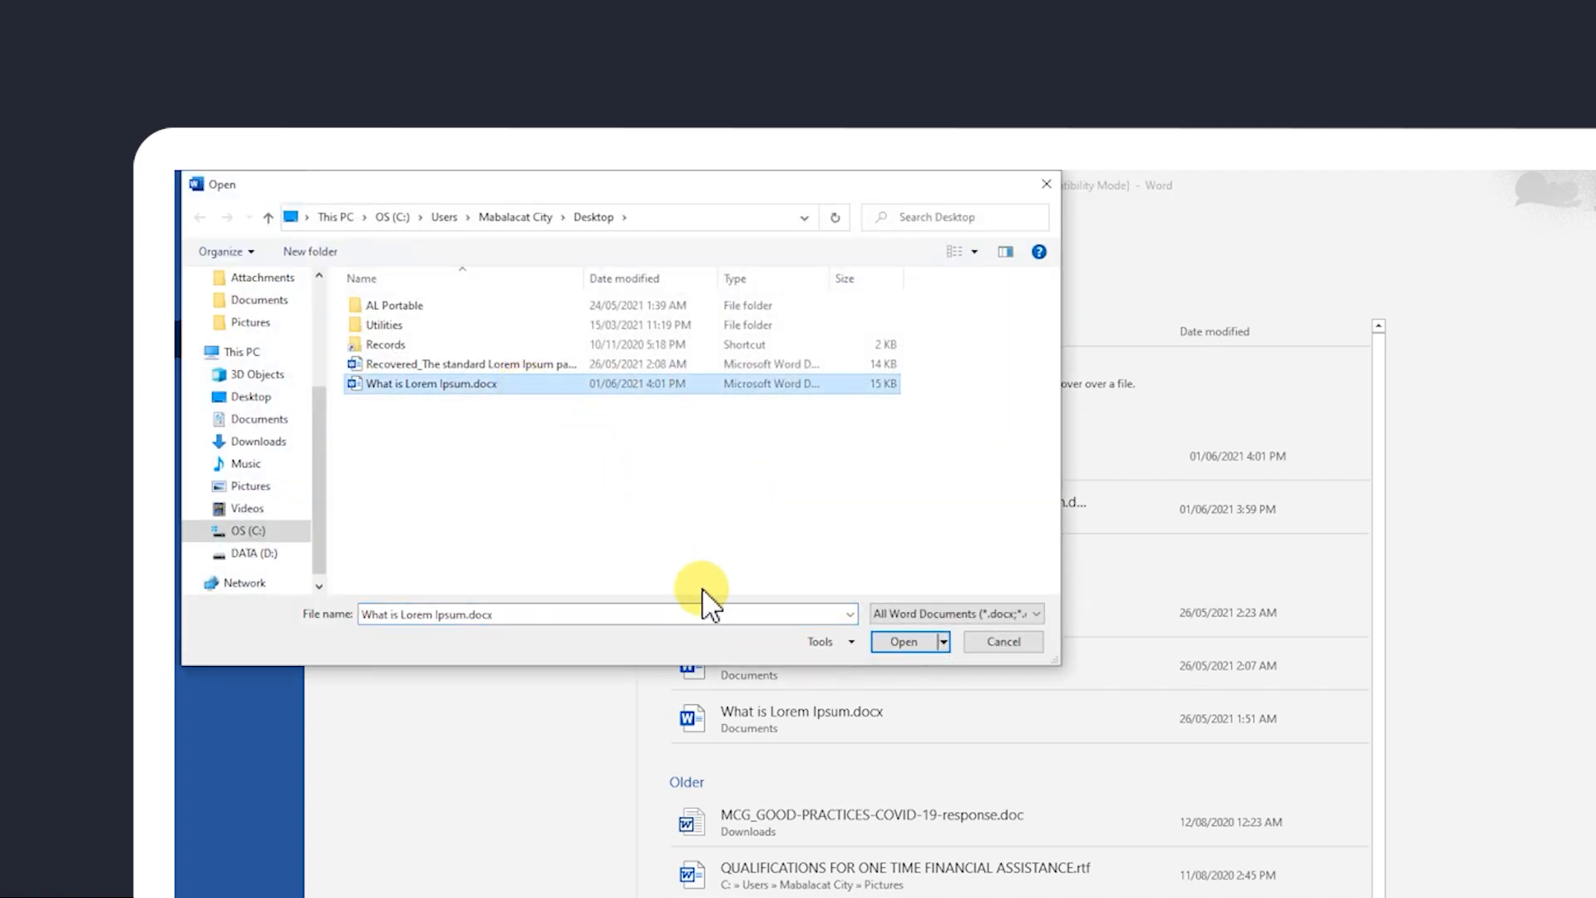
{"action": "mouse_move", "coordinate": [1053, 611]}
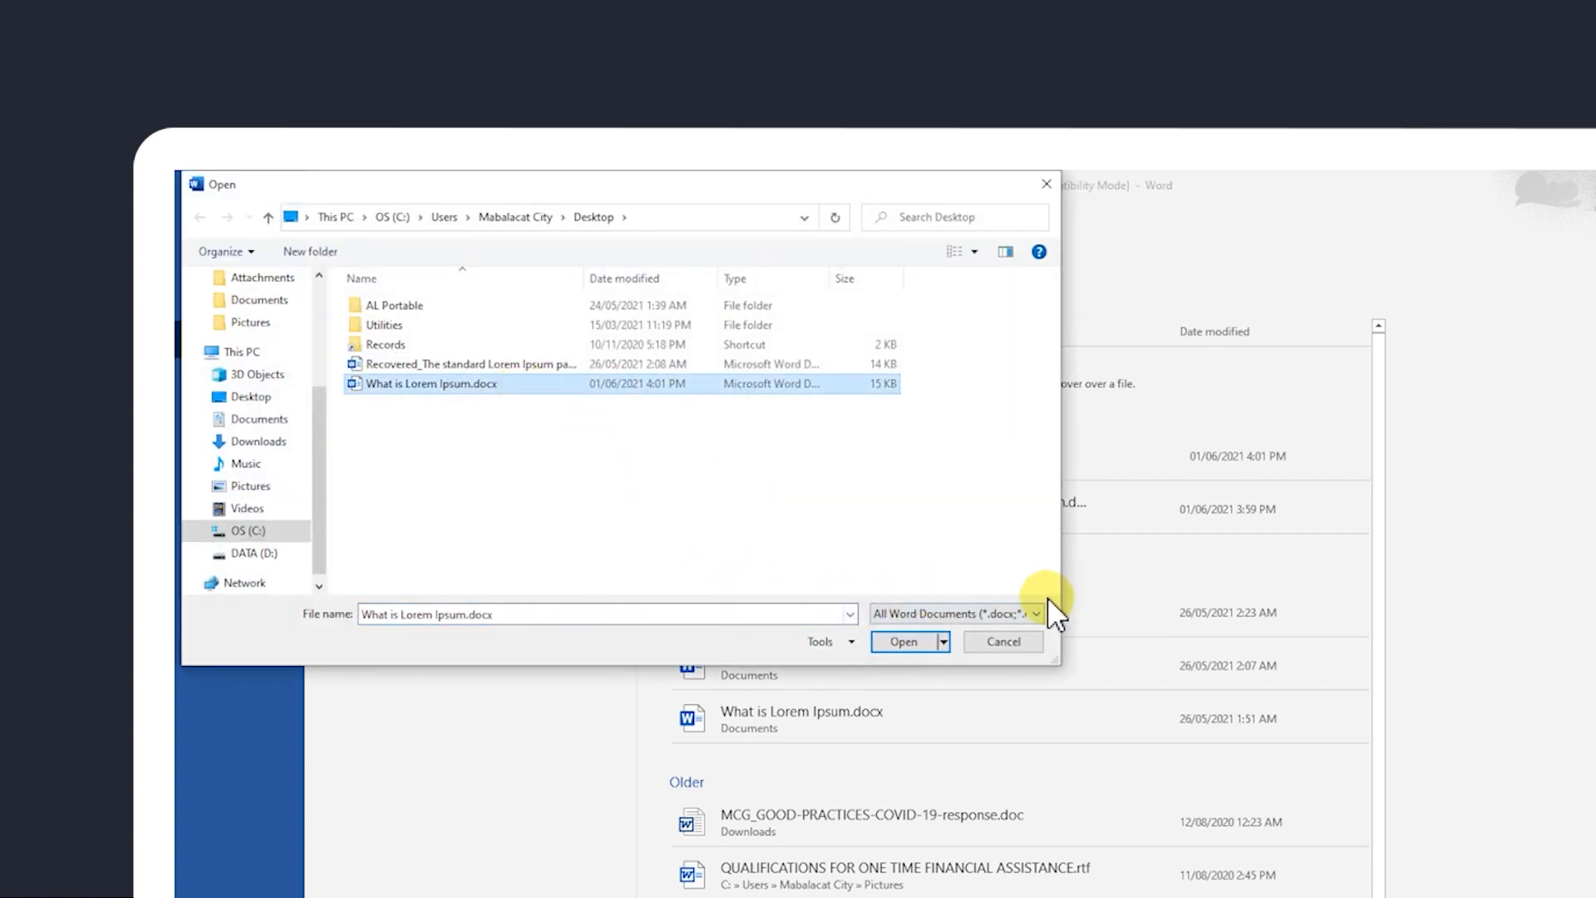
{"action": "left_click", "coordinate": [1035, 613]}
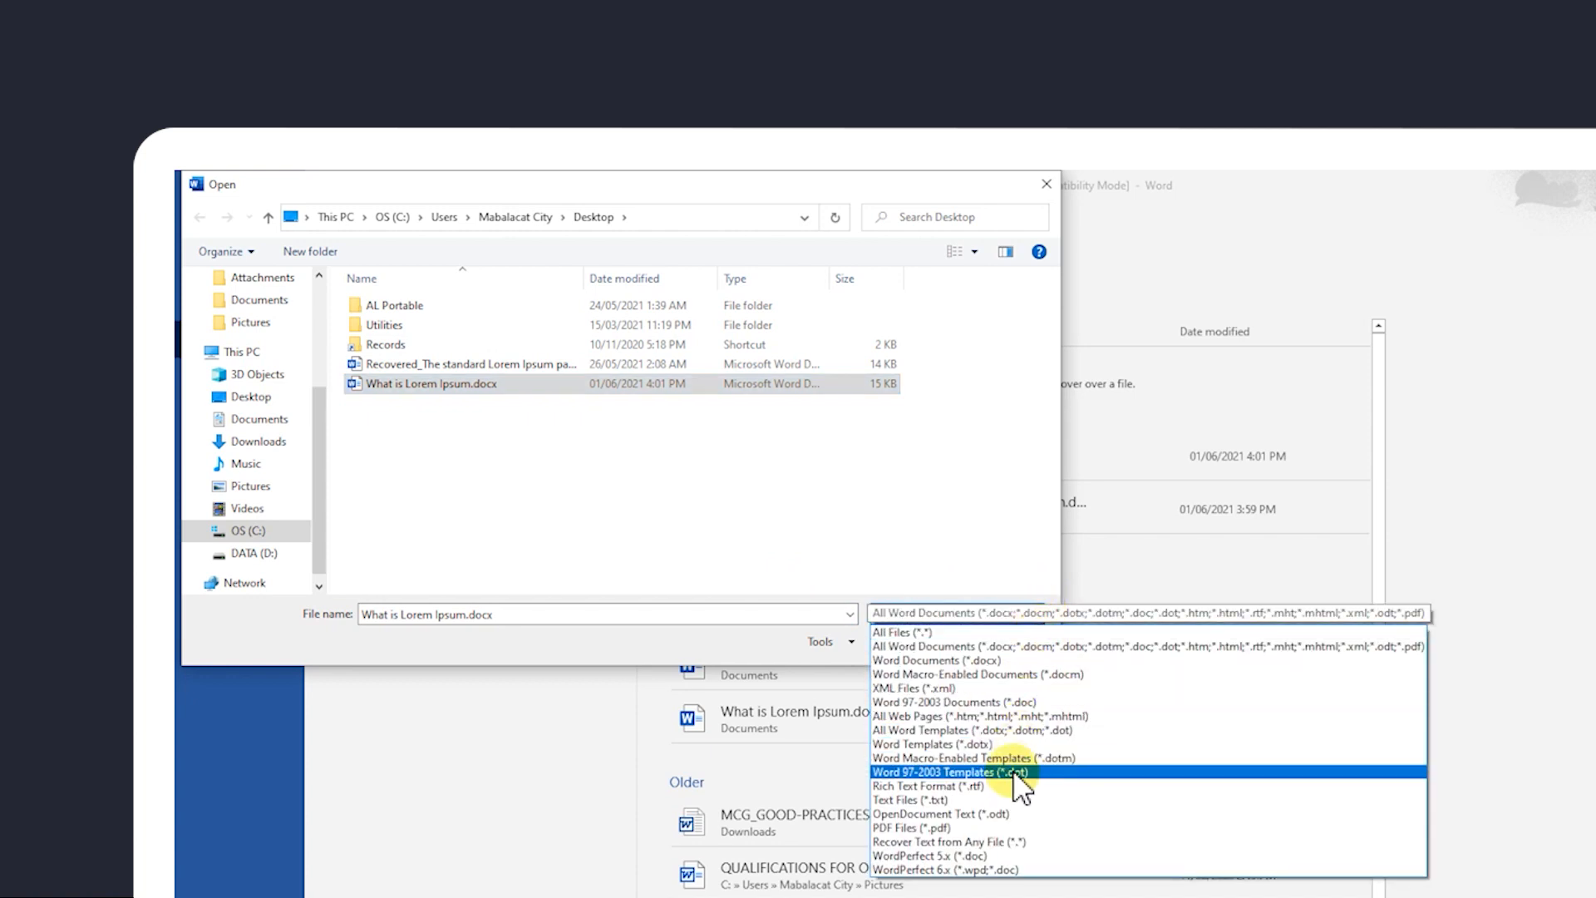
{"action": "left_click", "coordinate": [948, 842]}
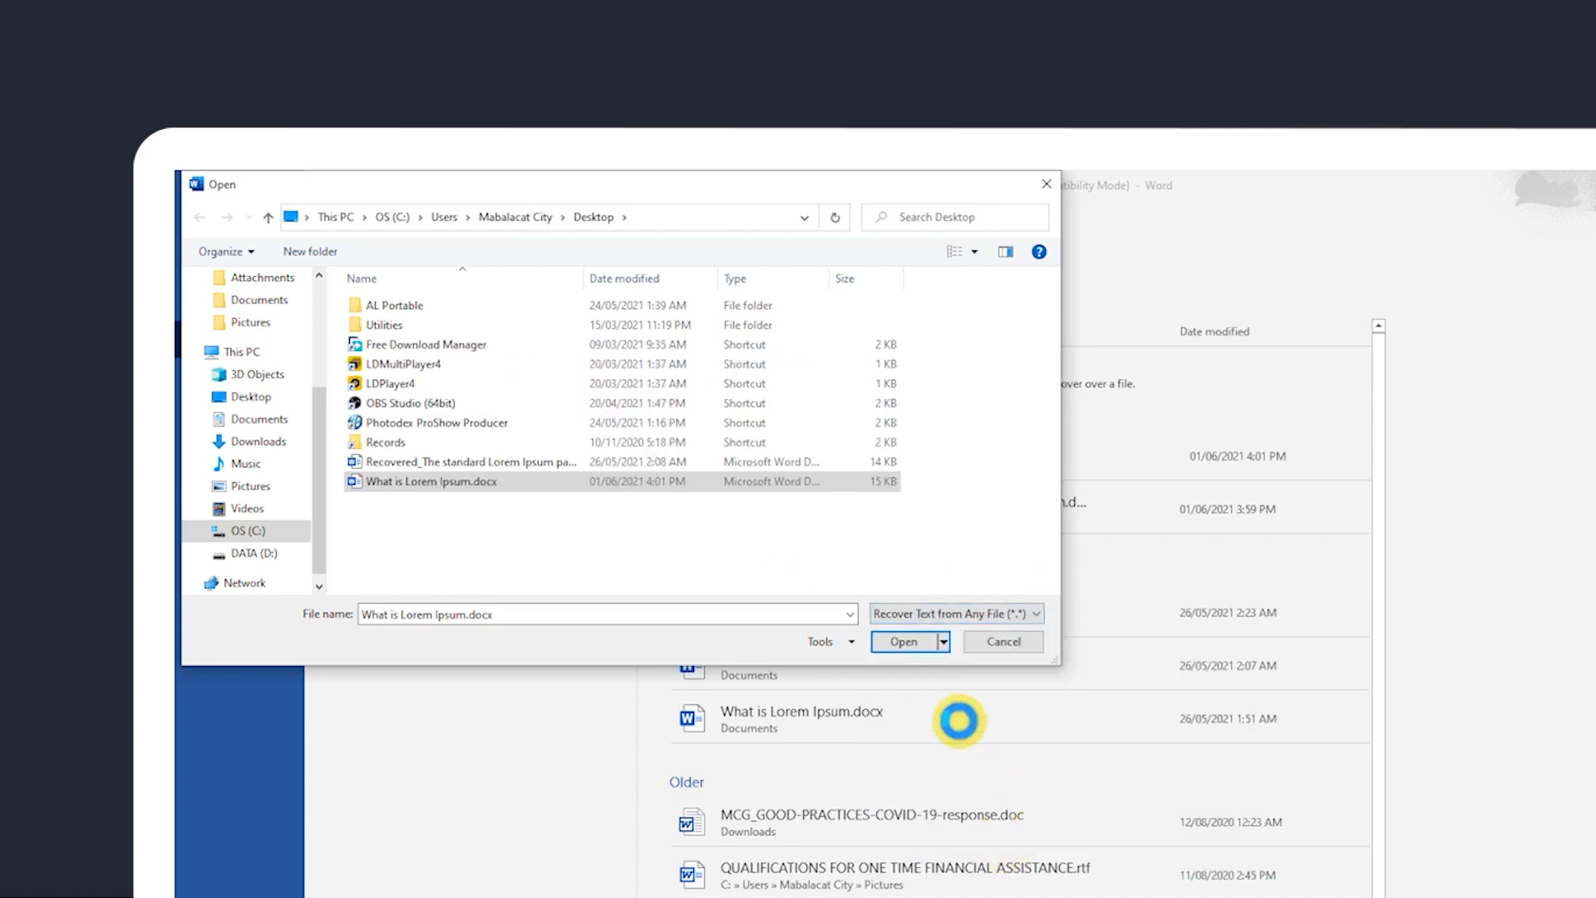
{"action": "left_click", "coordinate": [903, 641]}
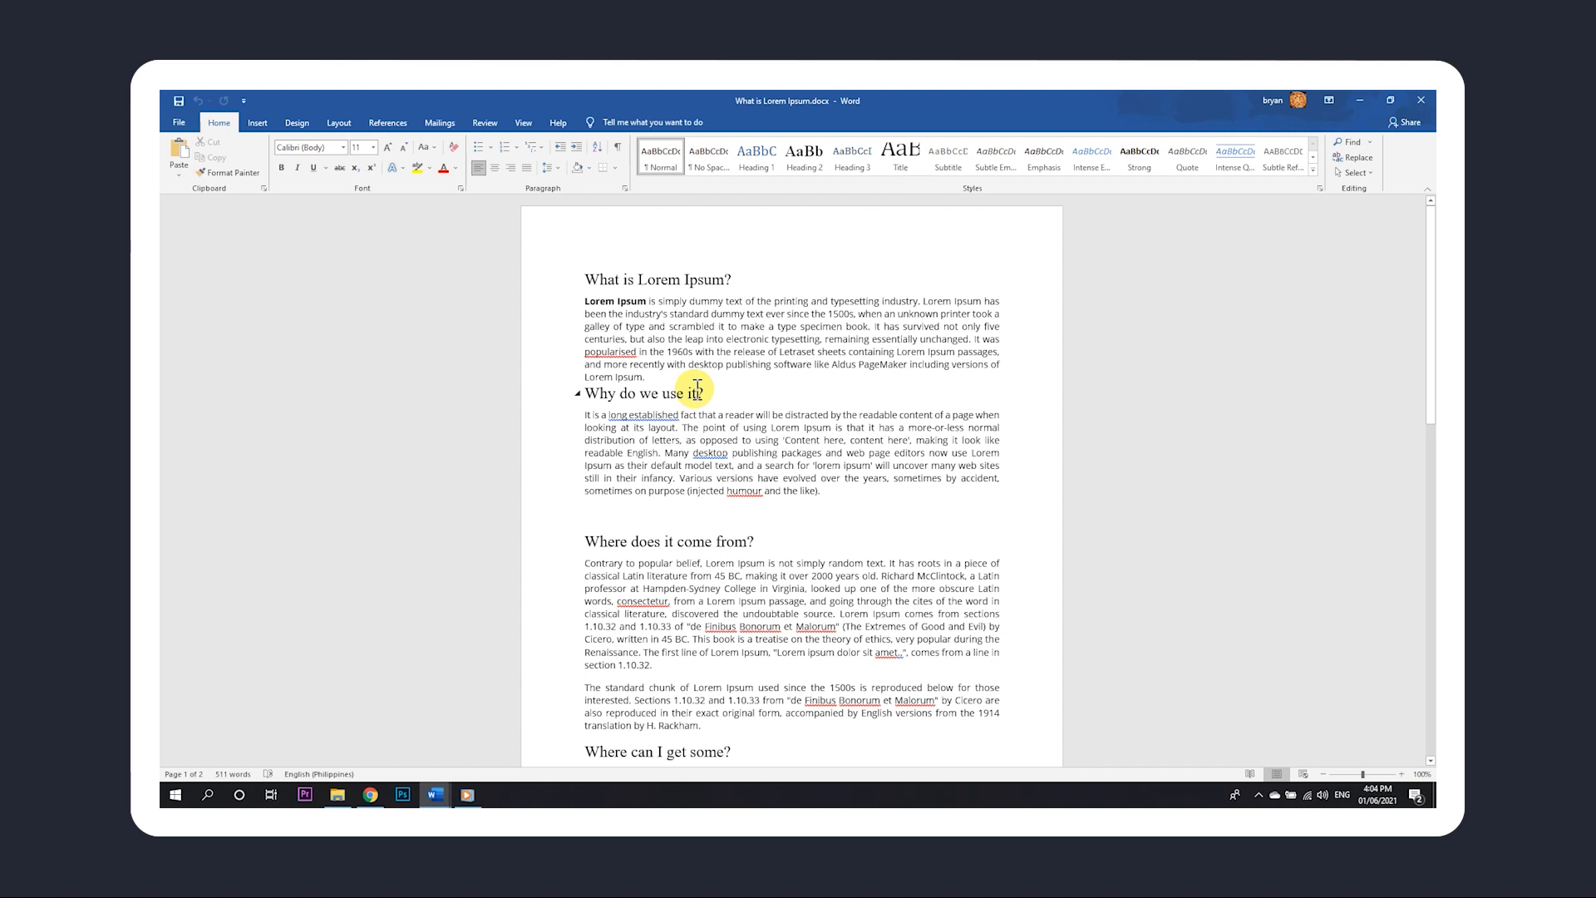
Upload What is Lorem Ipsum.docx to Recovery Toolbox and advance to the 10 USD payment page.
{"action": "left_click", "coordinate": [369, 794]}
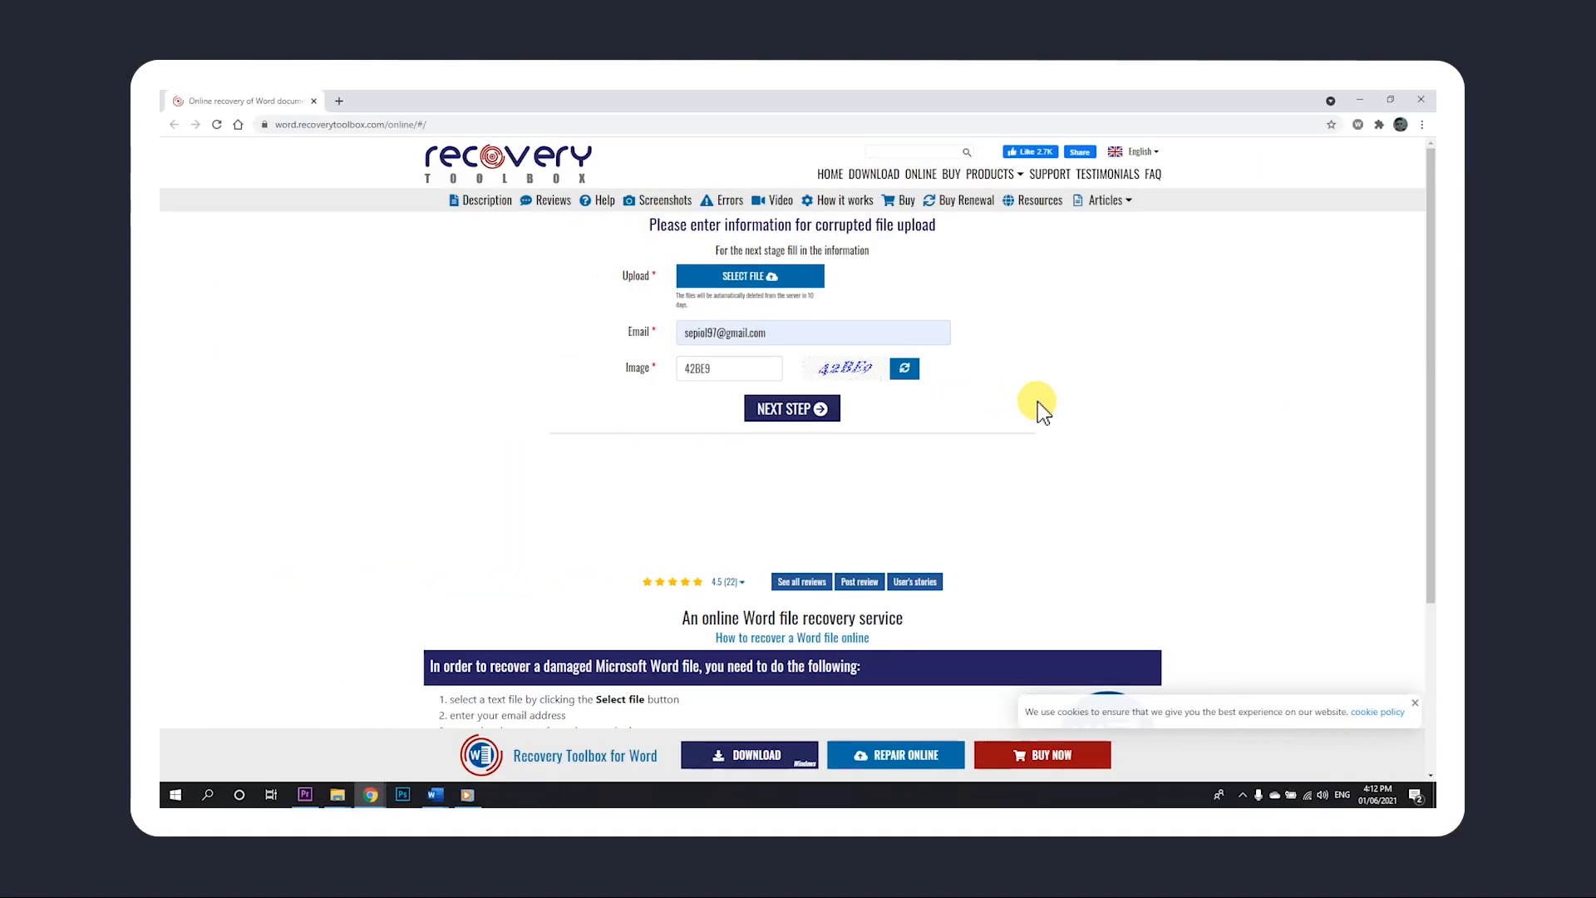
{"action": "mouse_move", "coordinate": [1031, 410]}
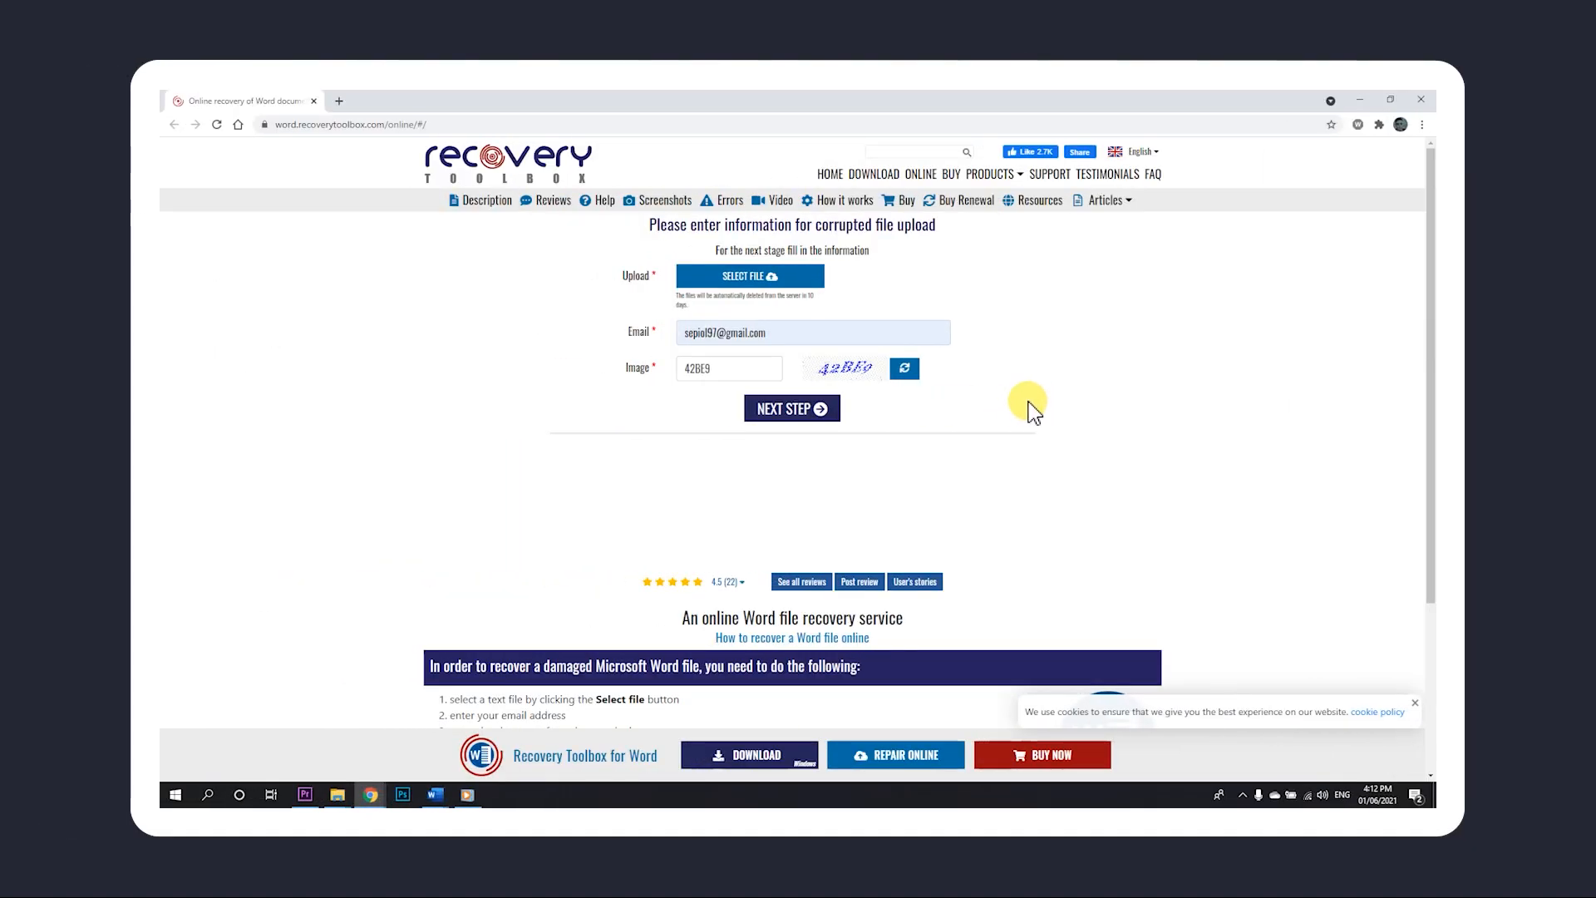
{"action": "left_click", "coordinate": [749, 276]}
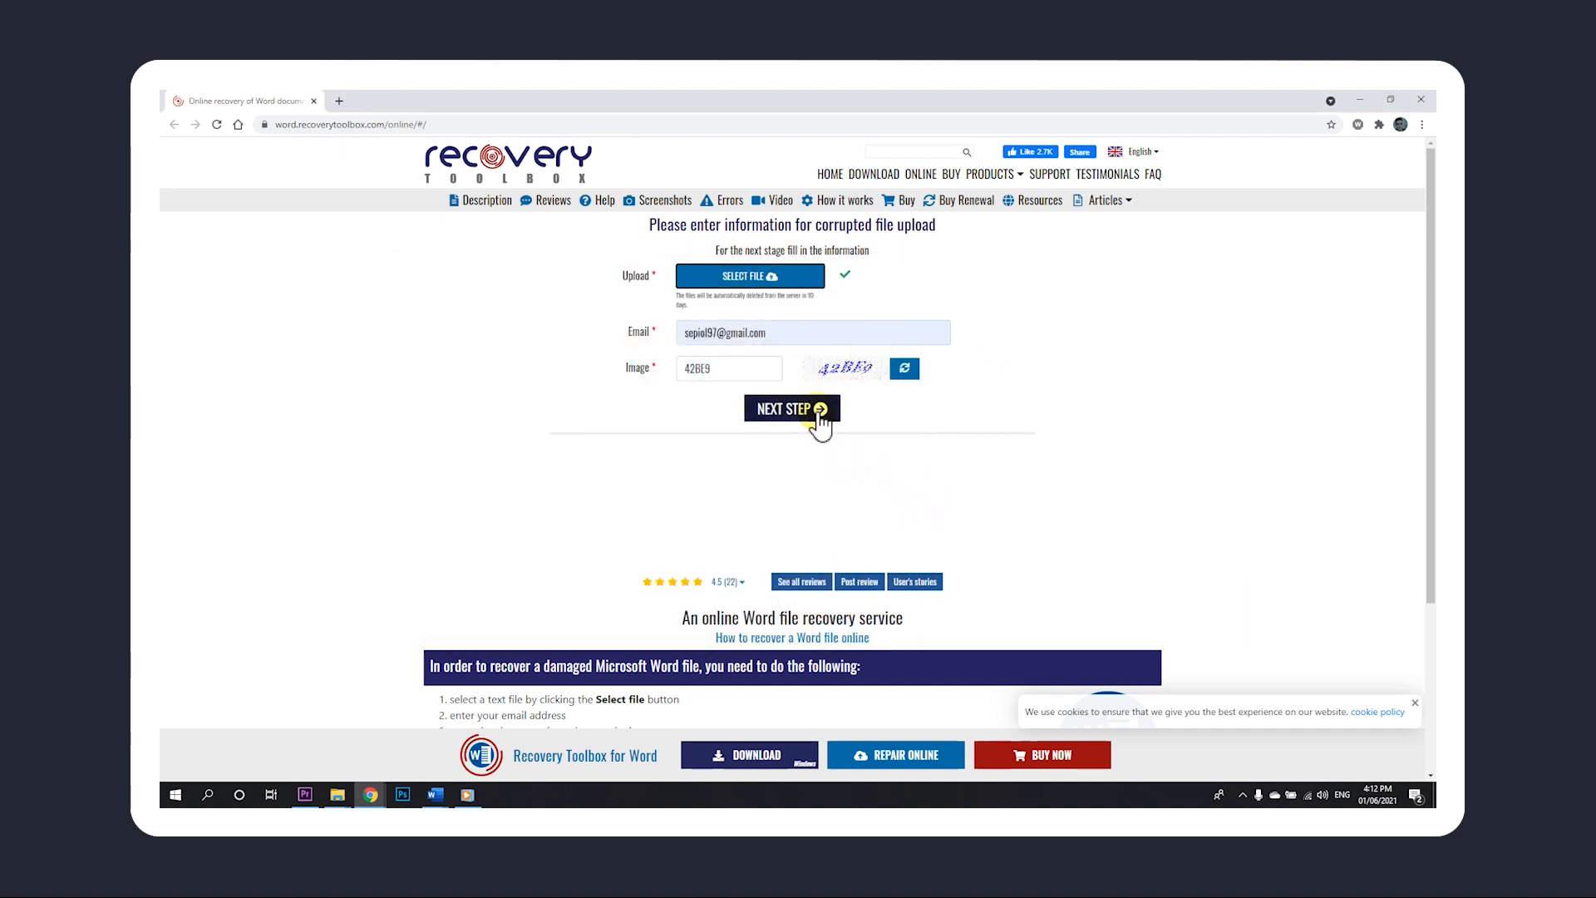
{"action": "left_click", "coordinate": [790, 409]}
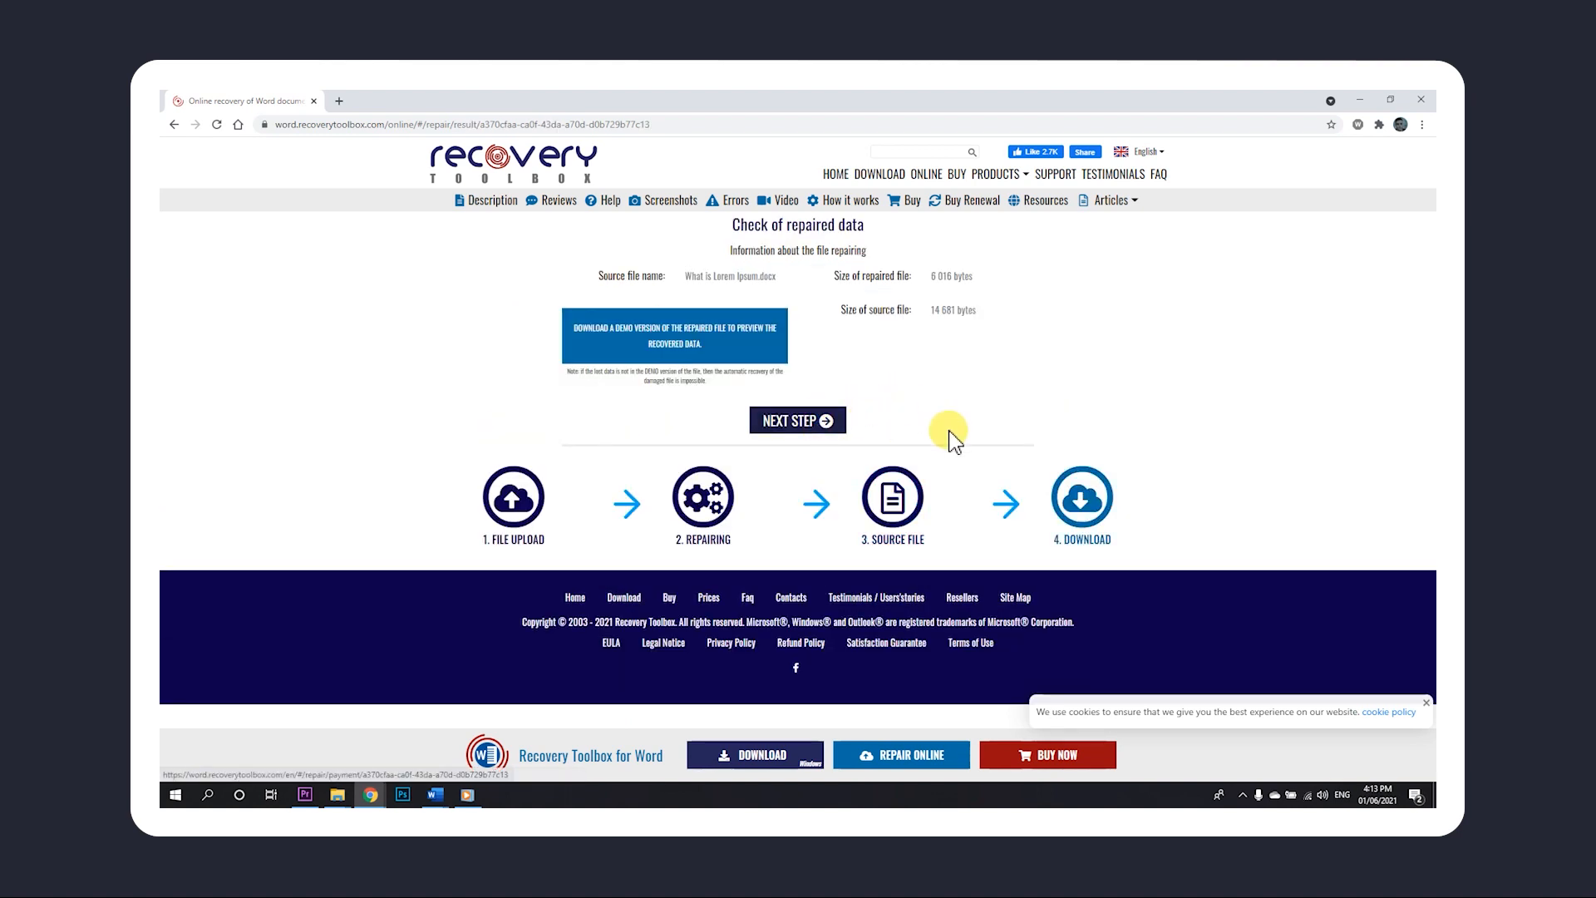
{"action": "left_click", "coordinate": [797, 420]}
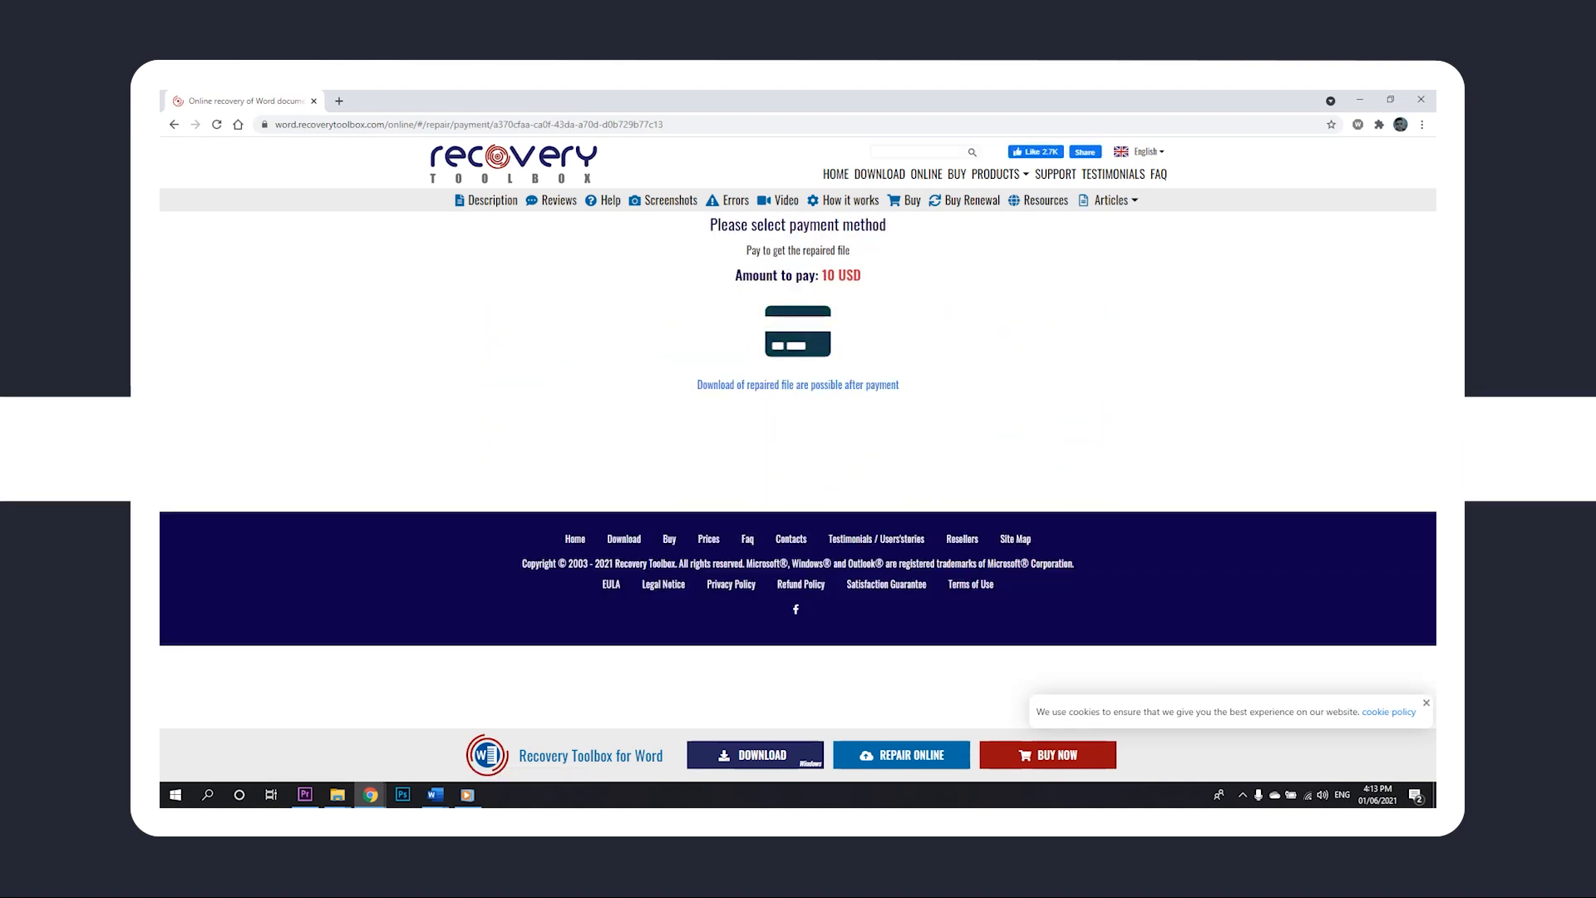